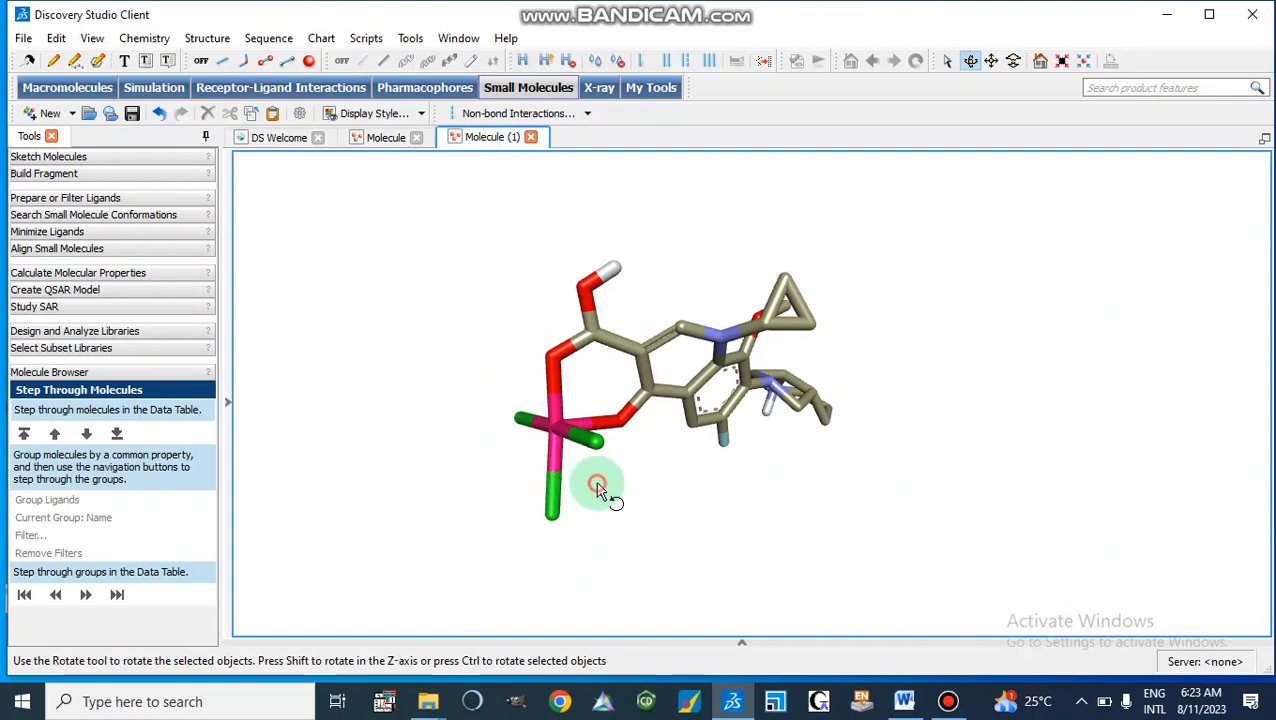
- Rotate the complex to expose the metal centre and select the Fe atom
left_click_drag(598, 486, 604, 440)
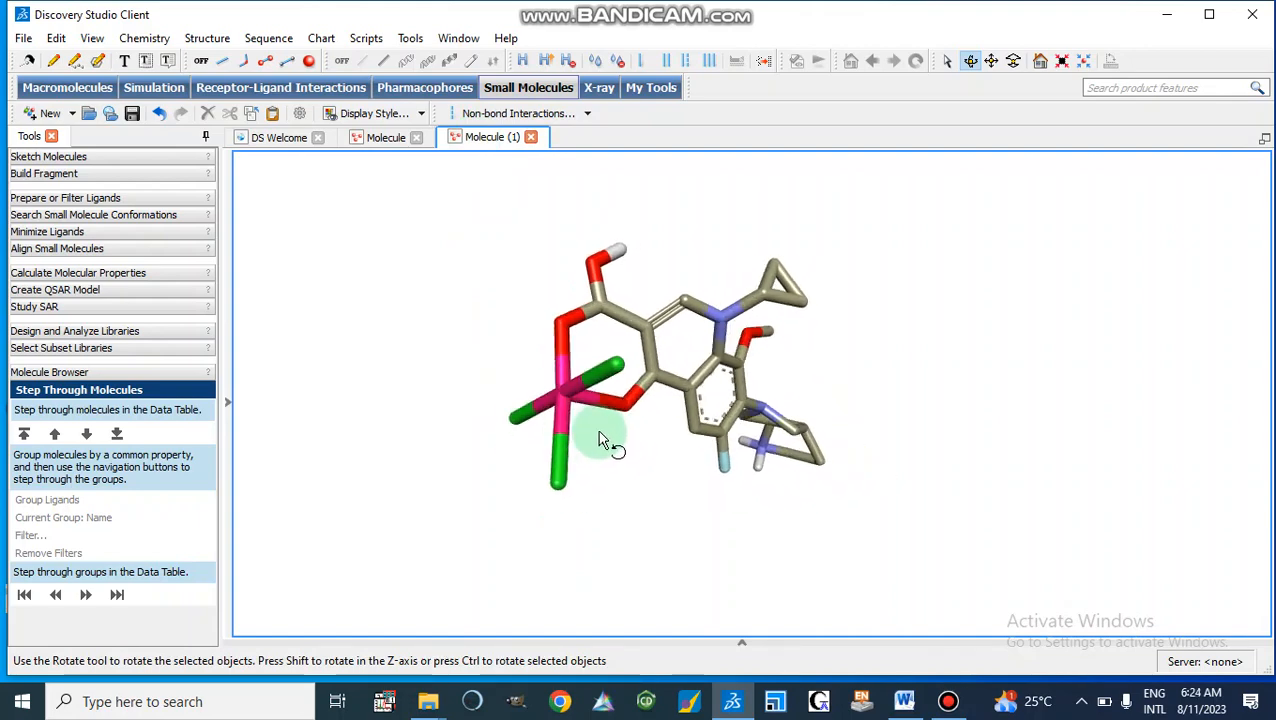
left_click_drag(604, 440, 630, 468)
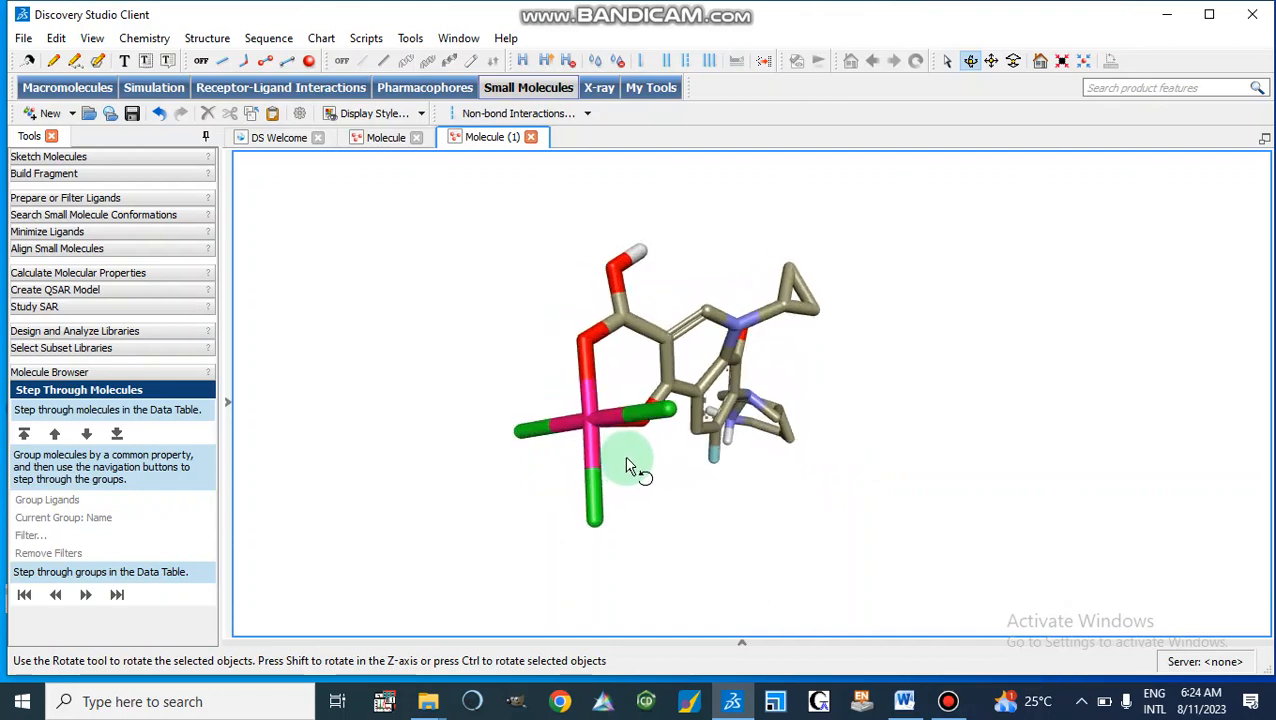
left_click_drag(630, 470, 560, 436)
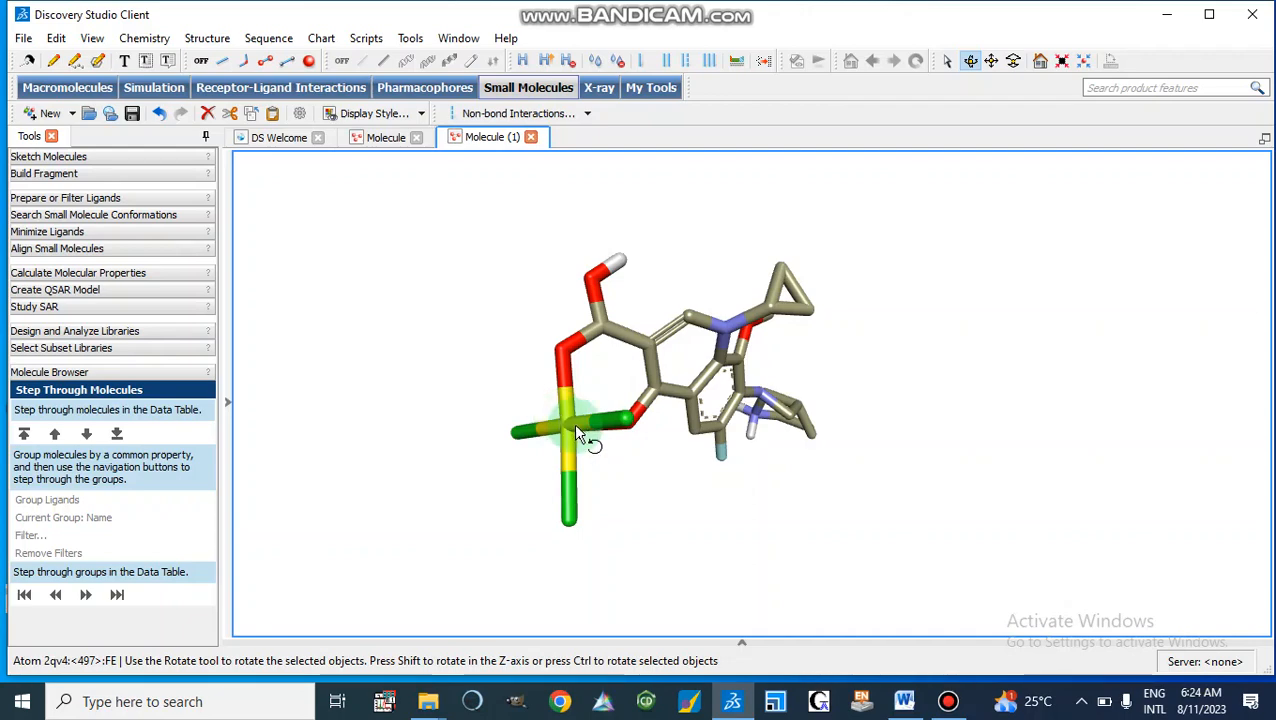
mouse_move(628, 472)
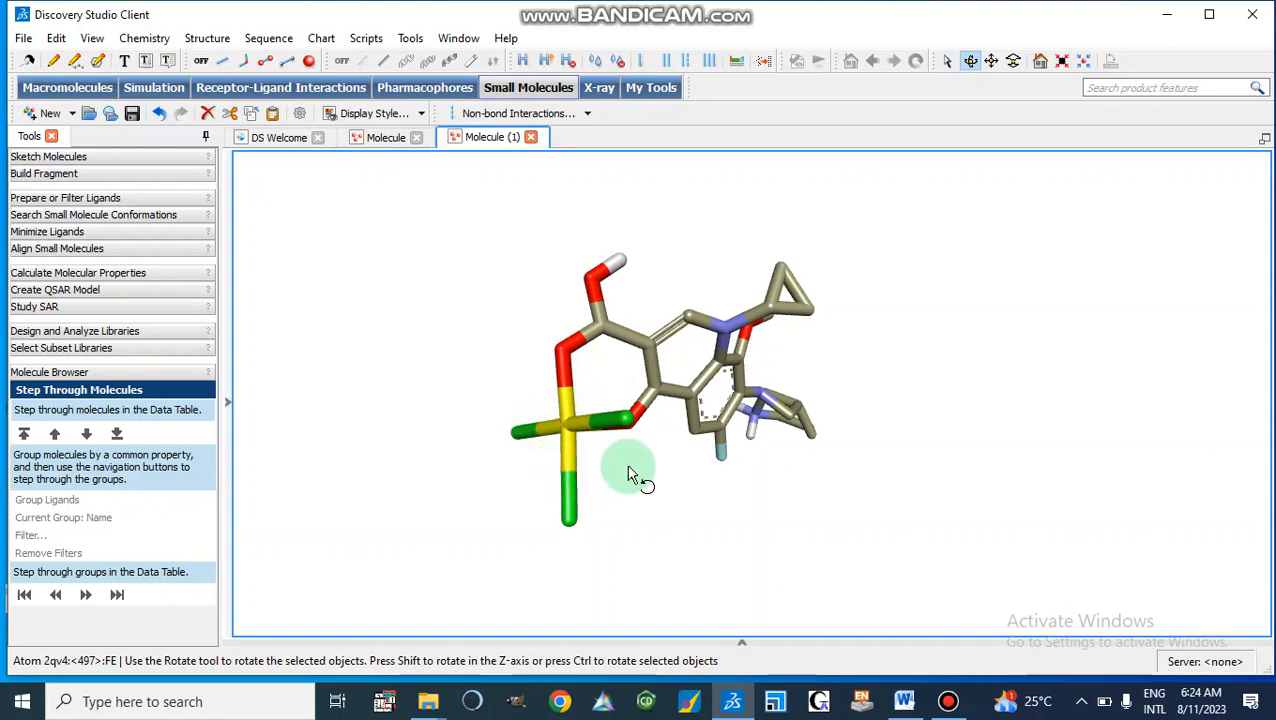
left_click_drag(630, 476, 604, 462)
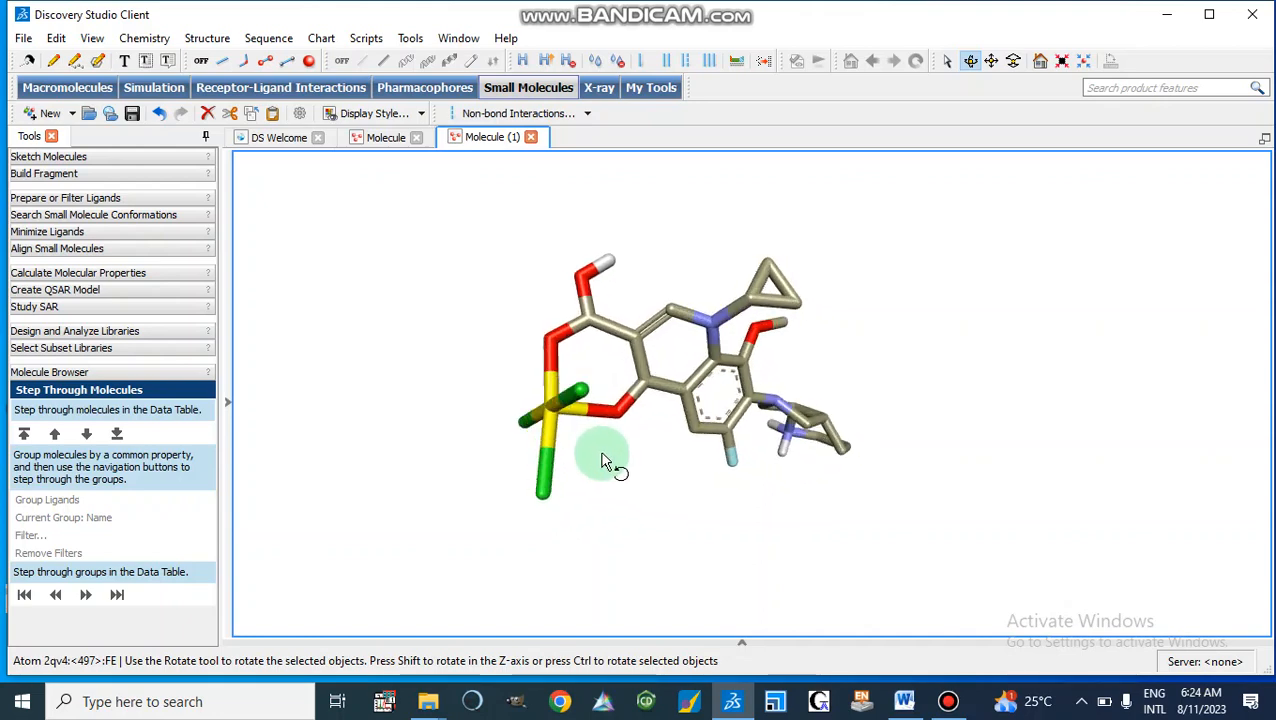
left_click_drag(604, 458, 564, 436)
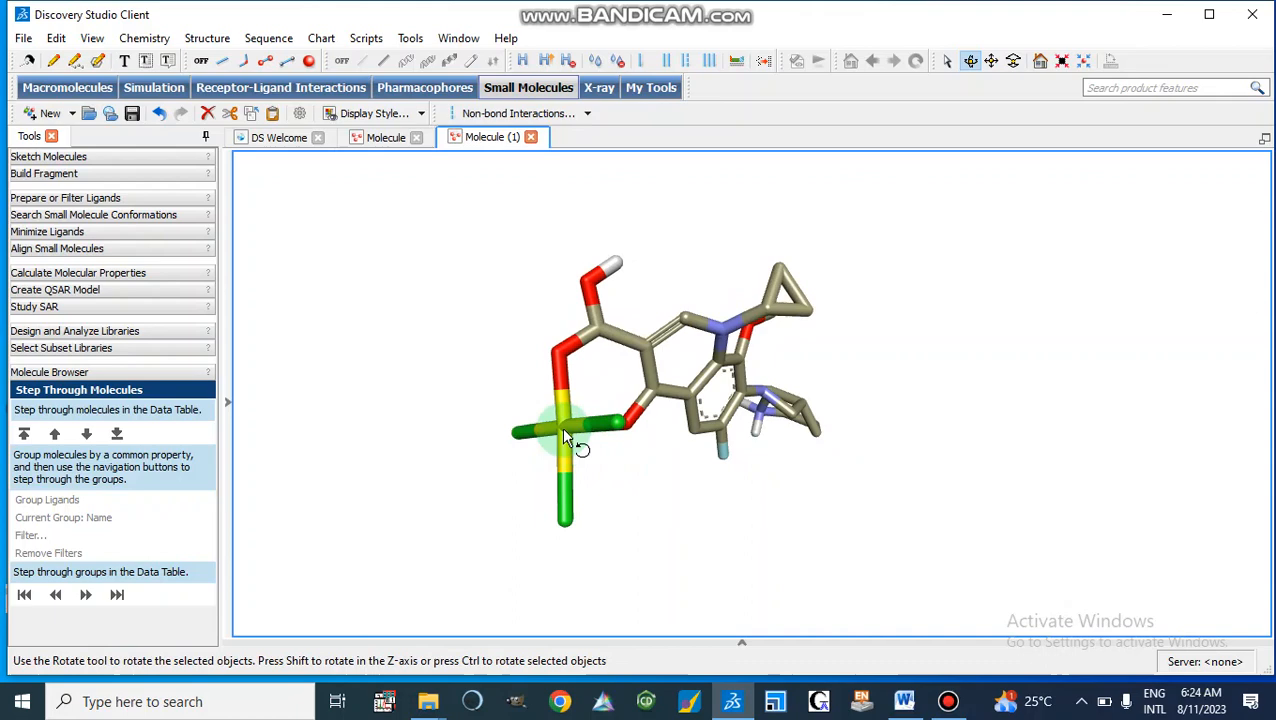
- Show Attributes of FE and scroll to its TrigonalBipyramid hybridization row
right_click(564, 436)
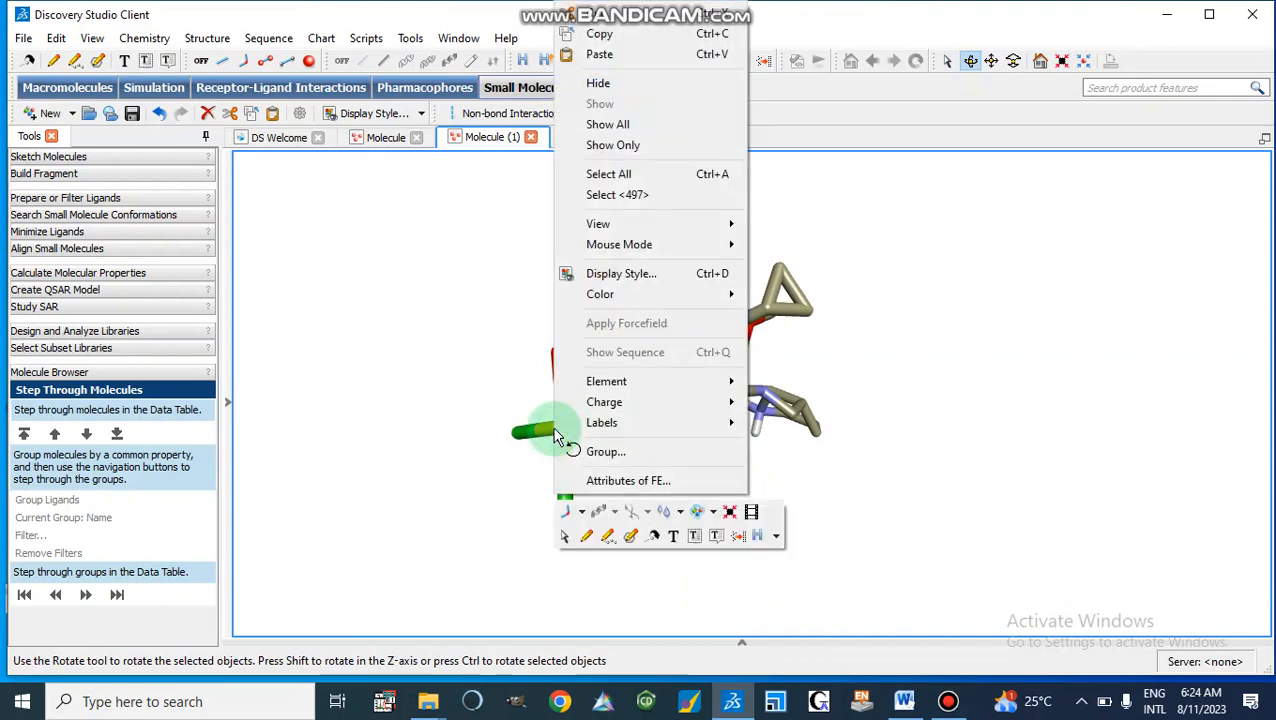
mouse_move(628, 480)
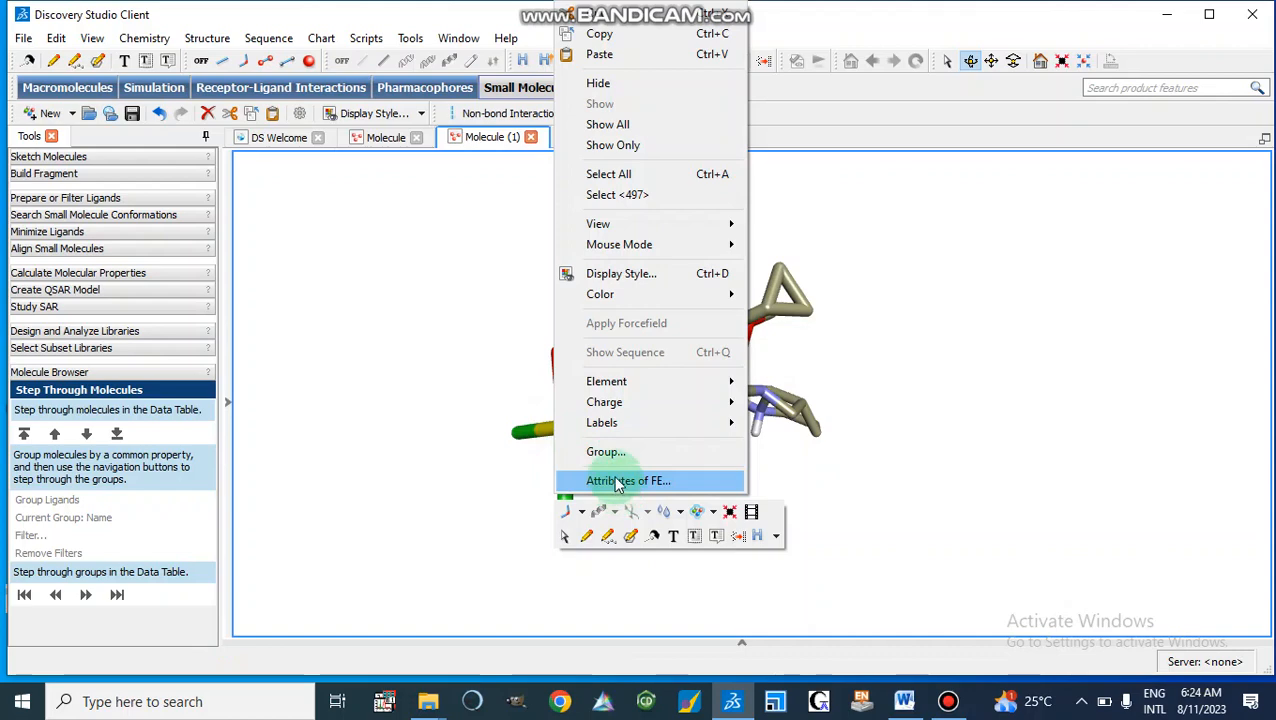
mouse_move(628, 480)
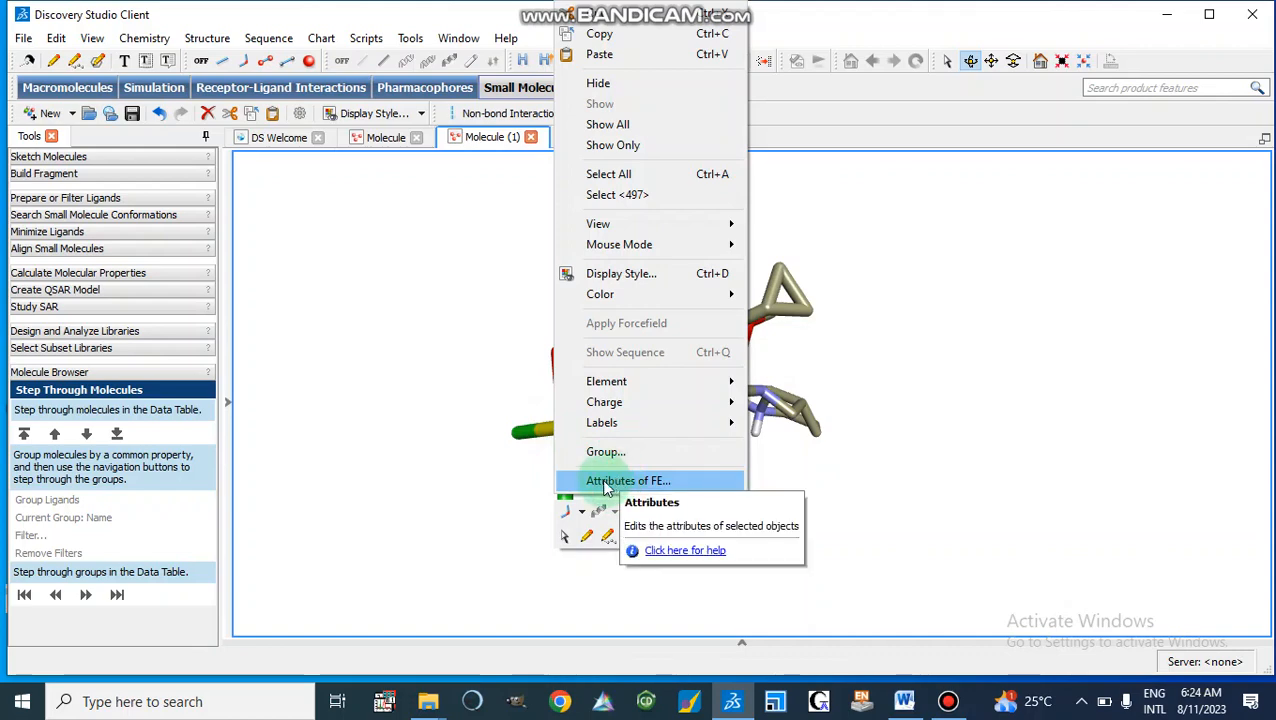
left_click(628, 480)
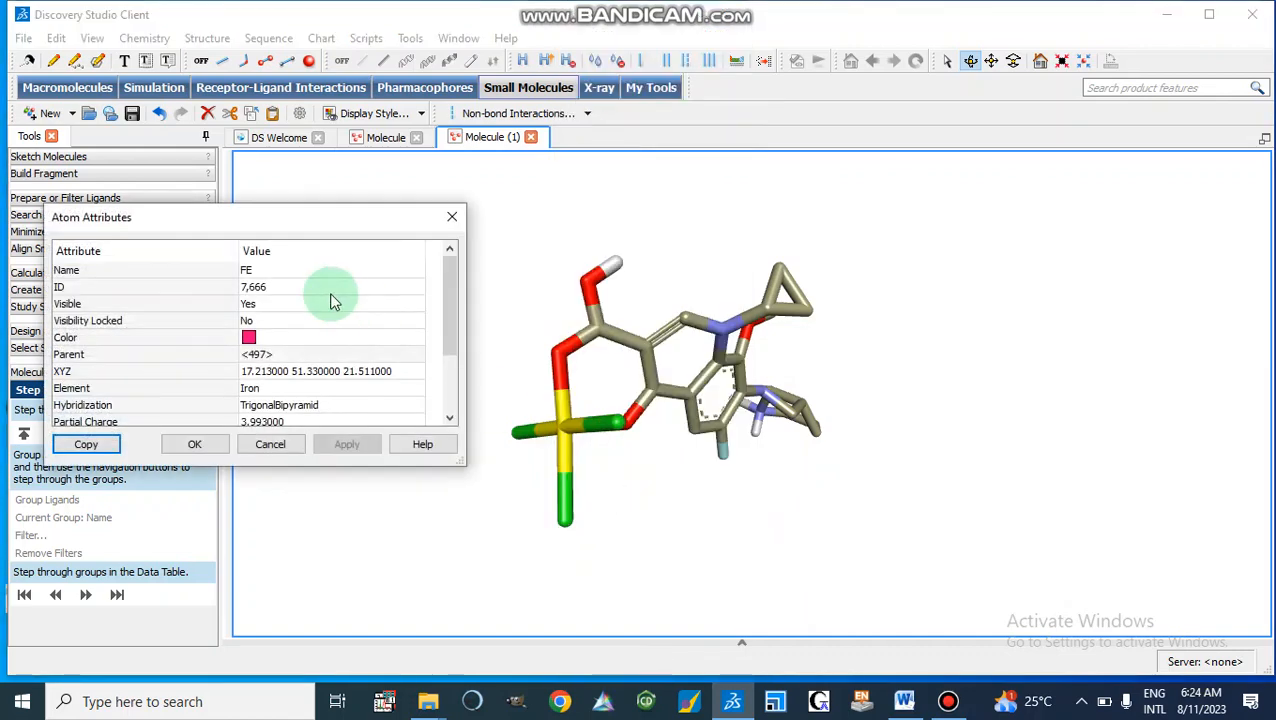
mouse_move(268, 292)
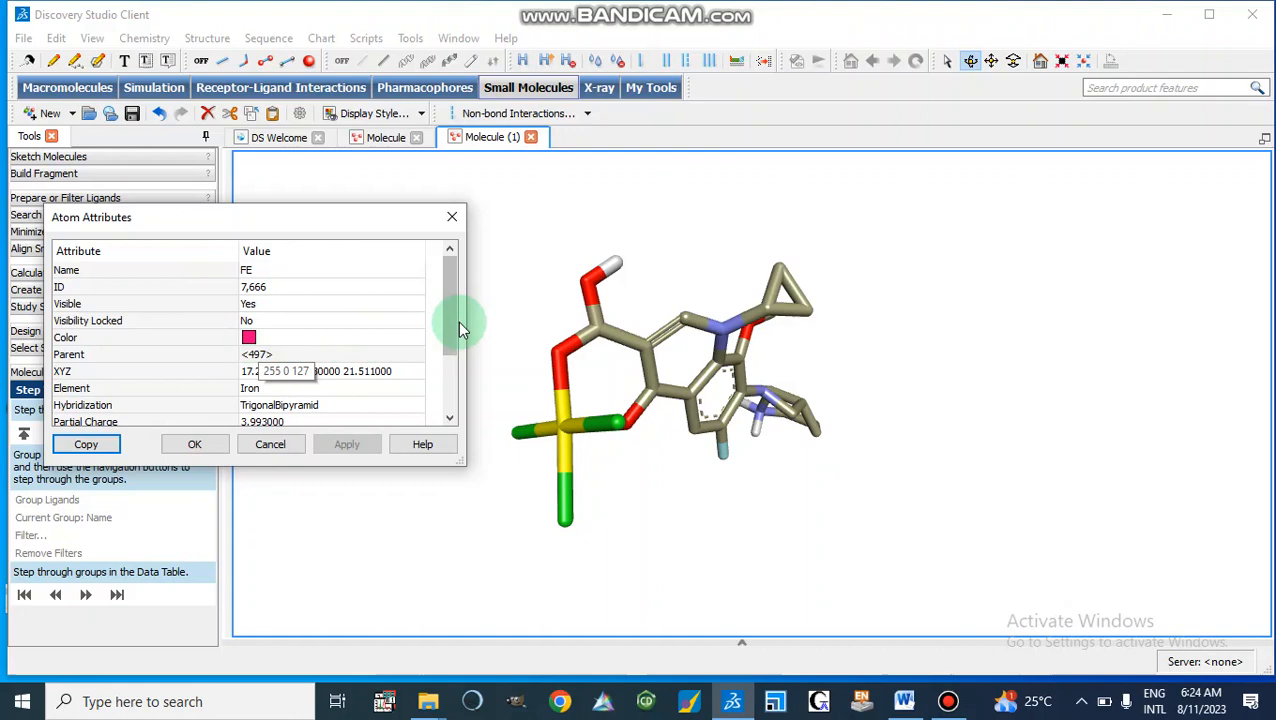
scroll("down", 3)
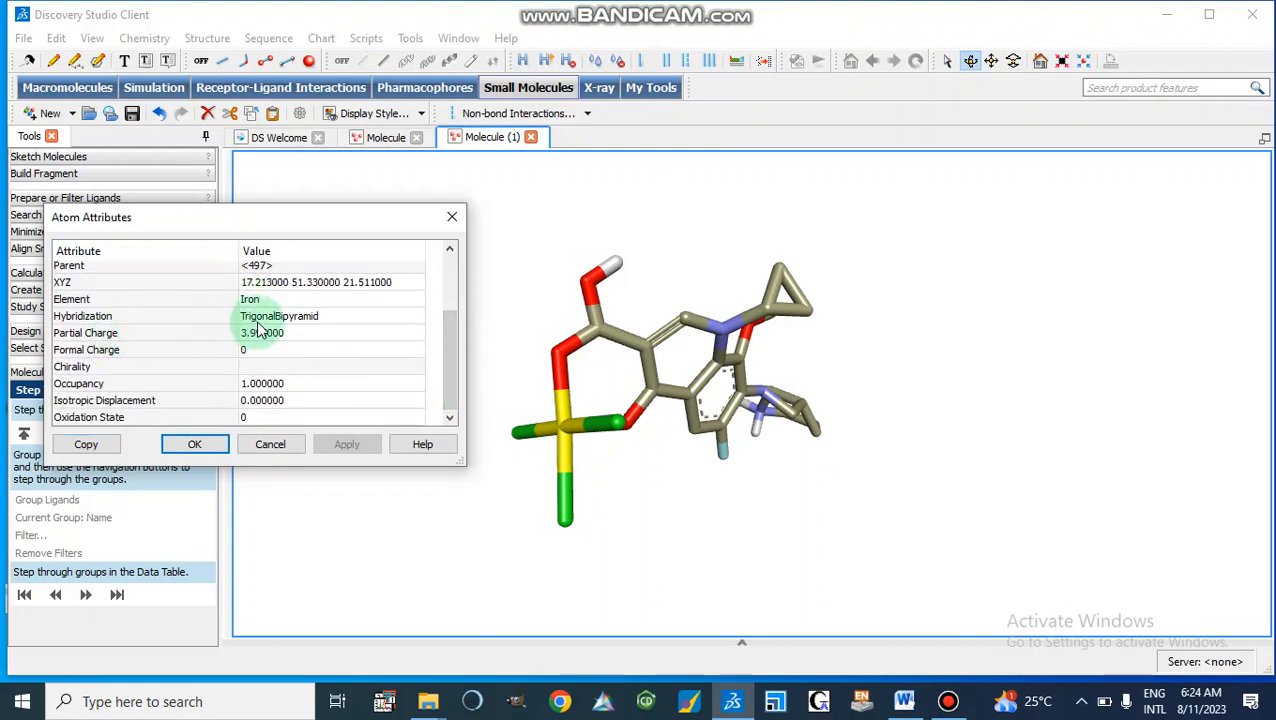
mouse_move(320, 330)
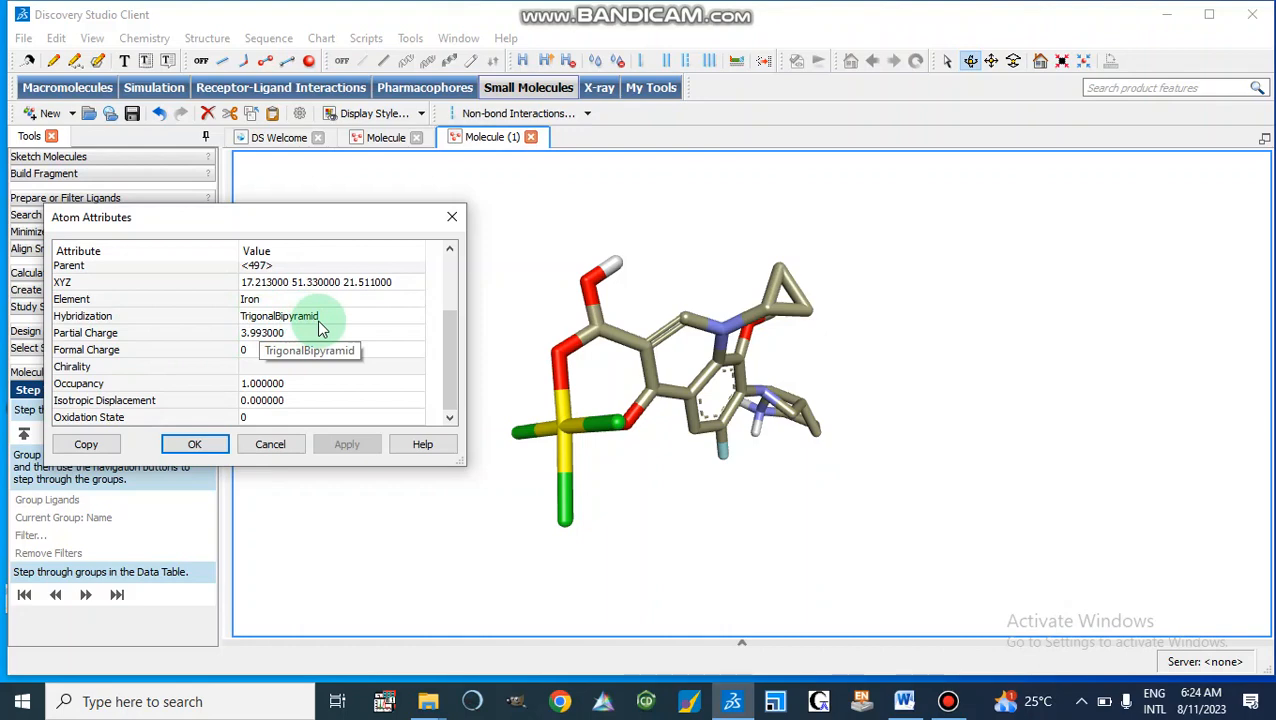
mouse_move(300, 364)
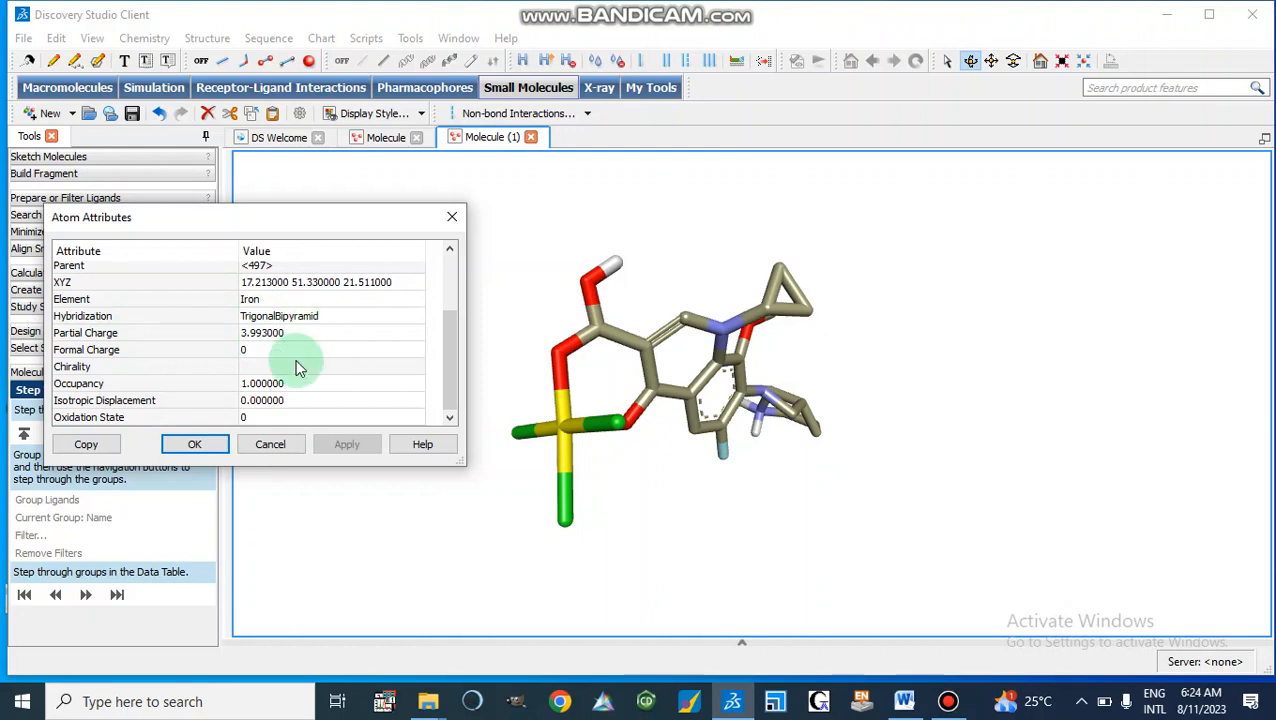
mouse_move(196, 294)
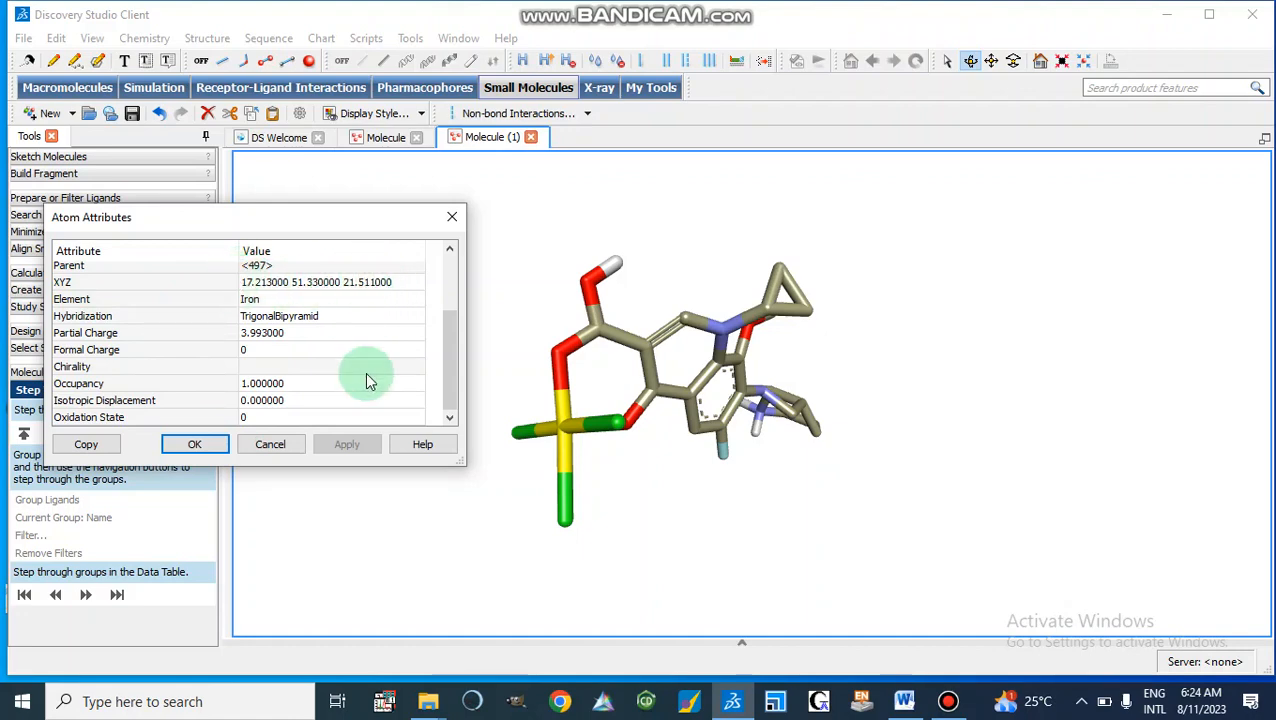
mouse_move(452, 216)
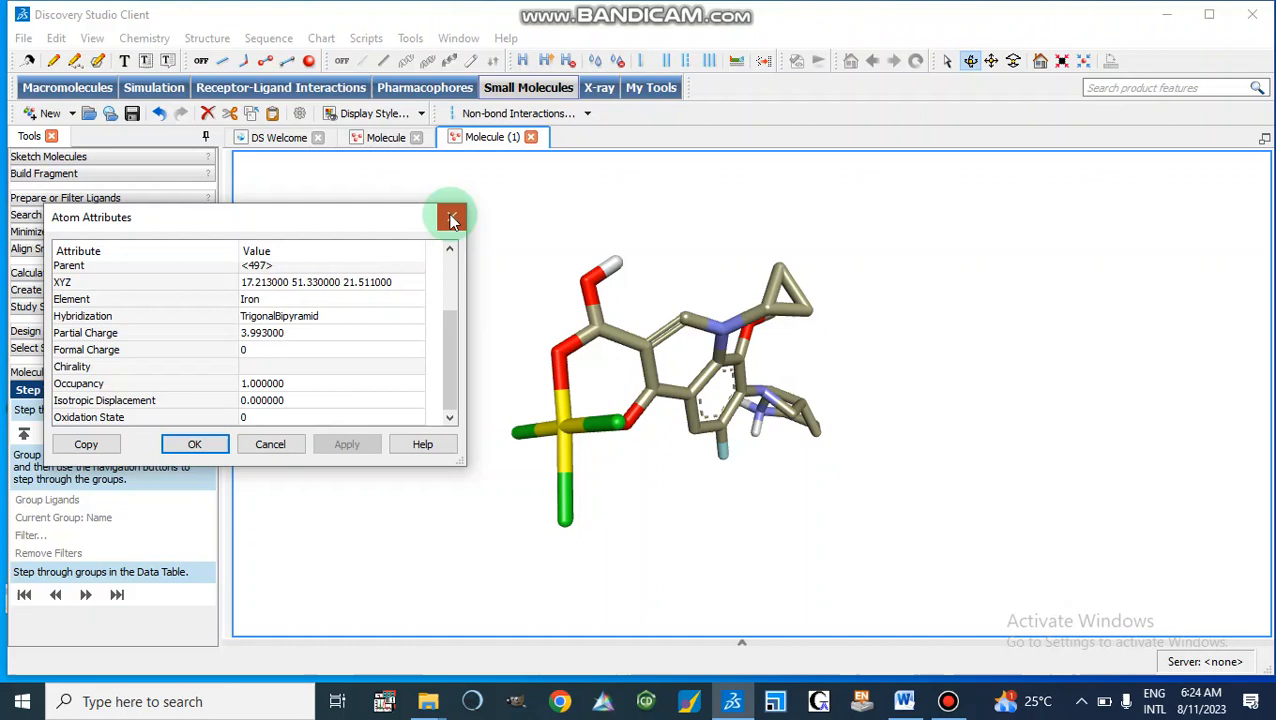
left_click(452, 216)
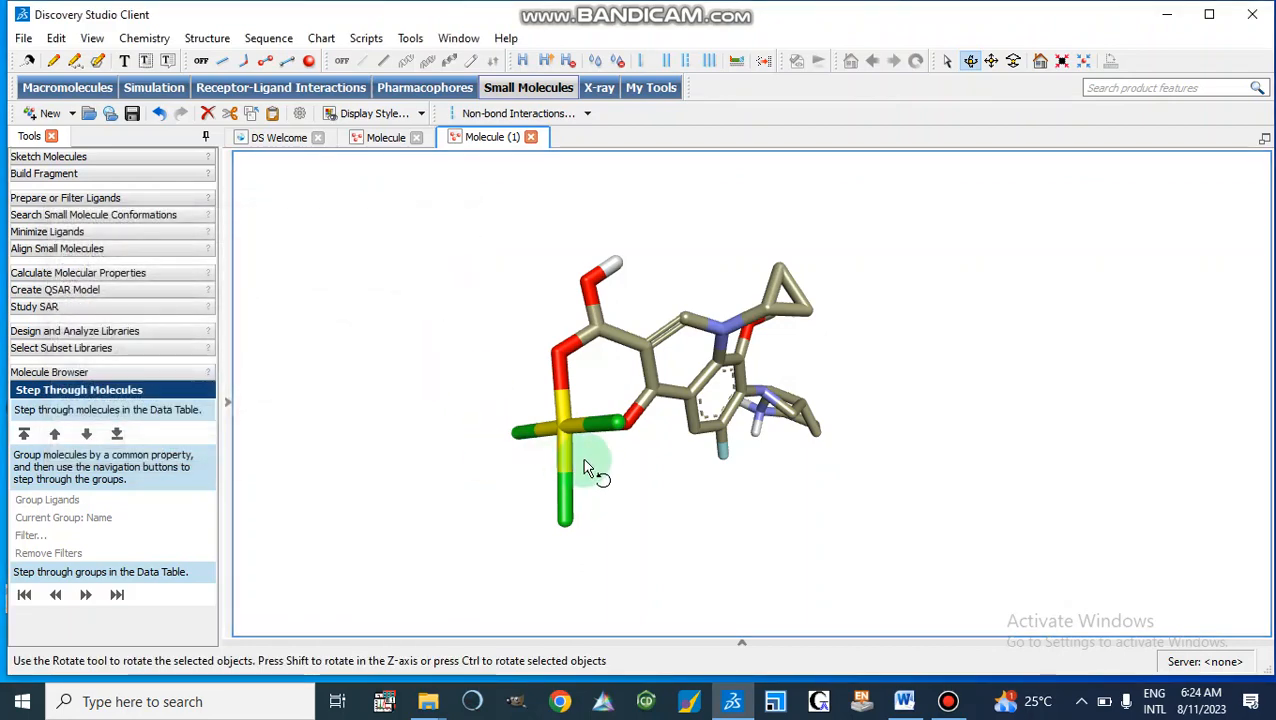
mouse_move(418, 236)
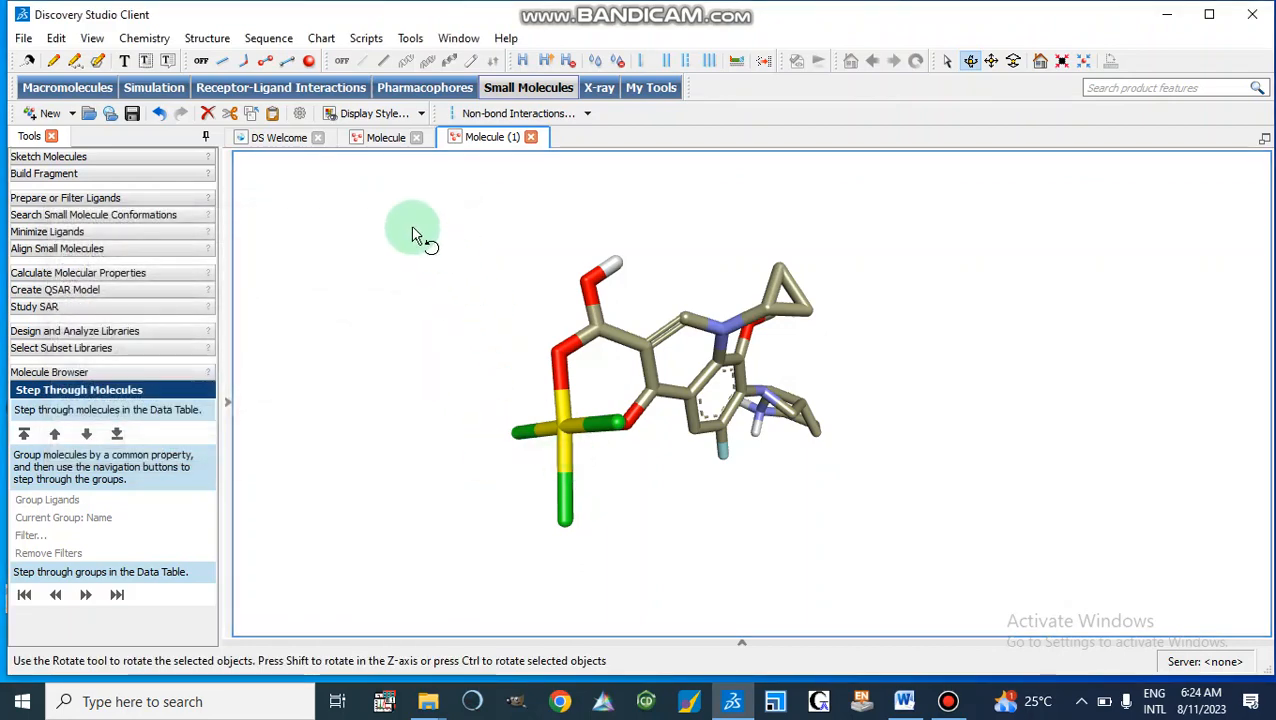
left_click(384, 136)
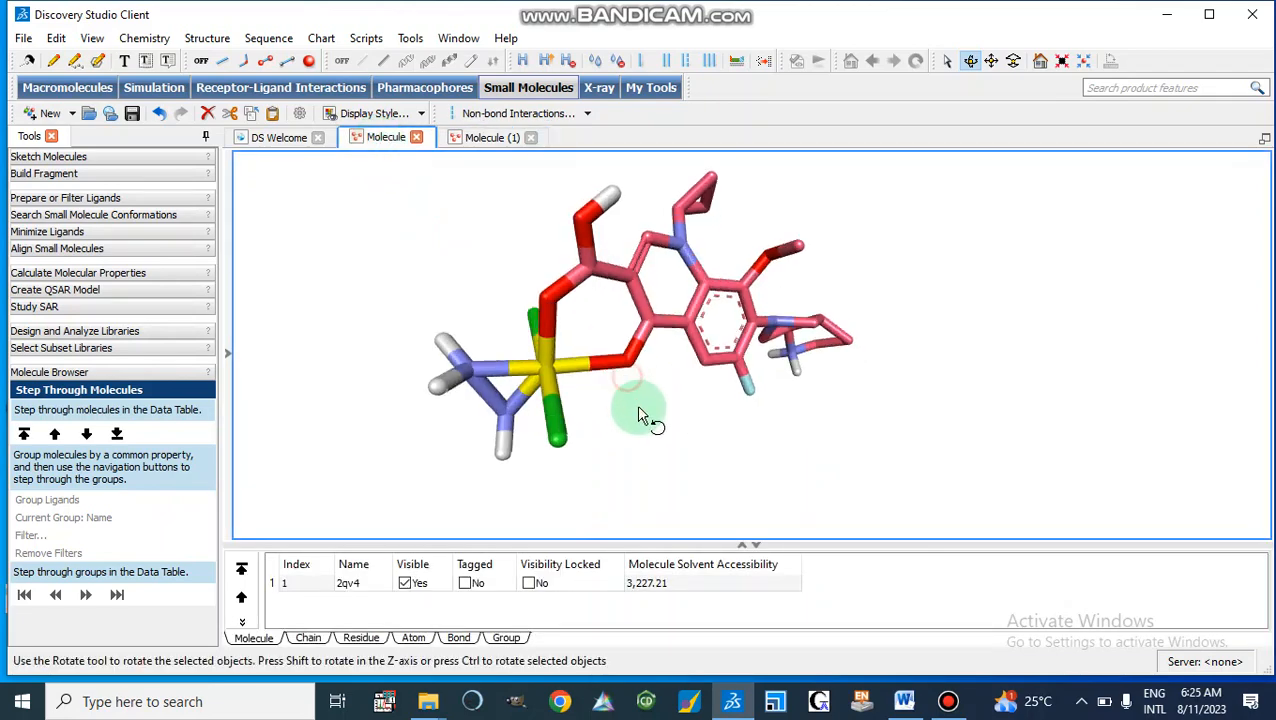
left_click_drag(640, 414, 636, 360)
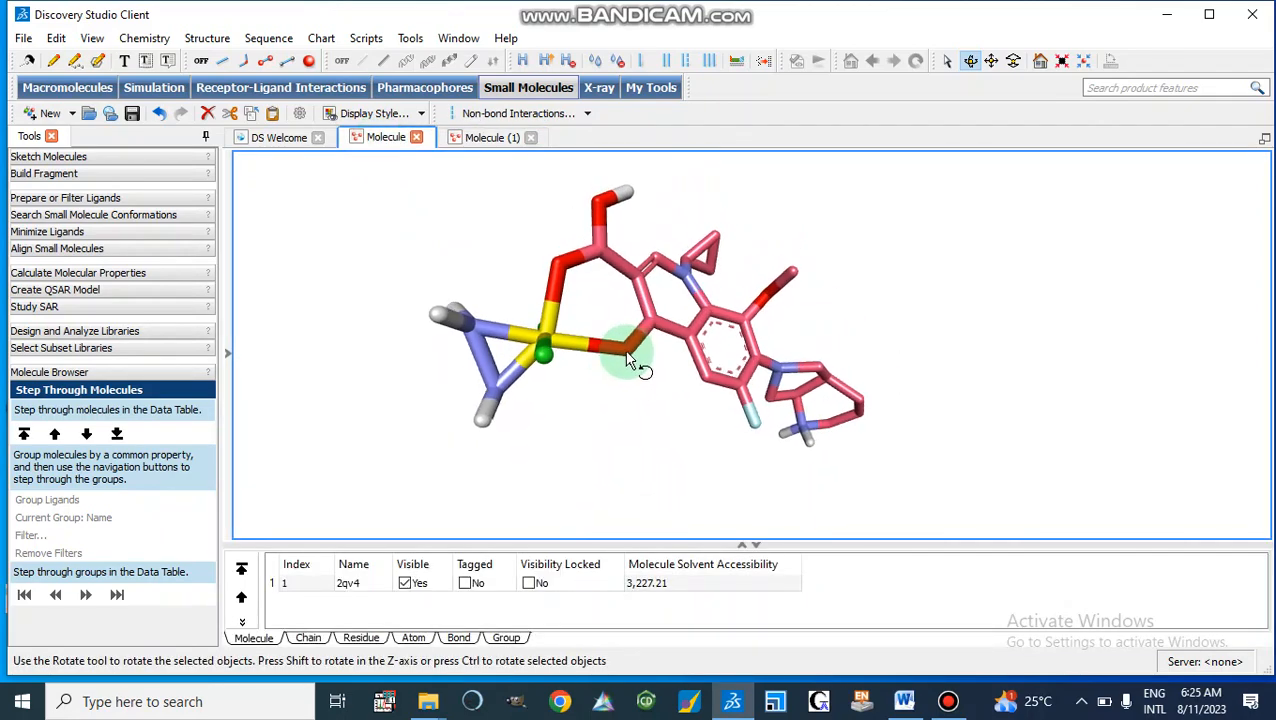
left_click_drag(636, 360, 560, 384)
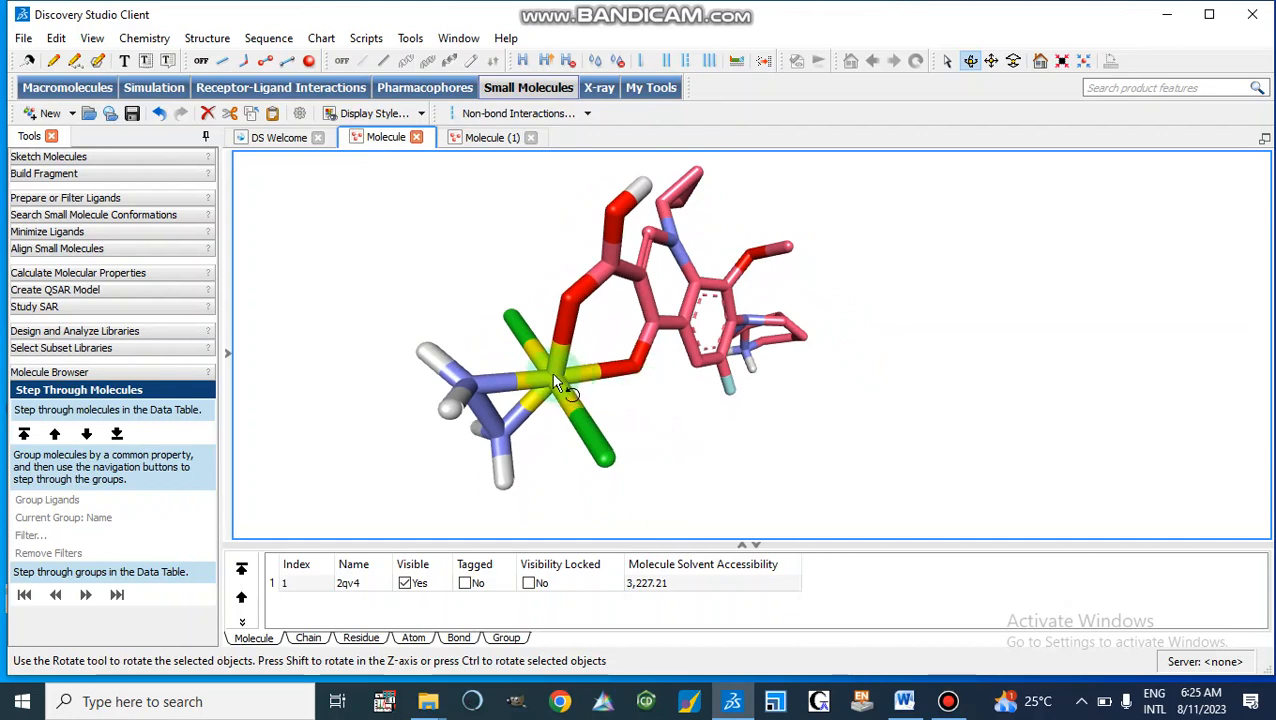
mouse_move(558, 378)
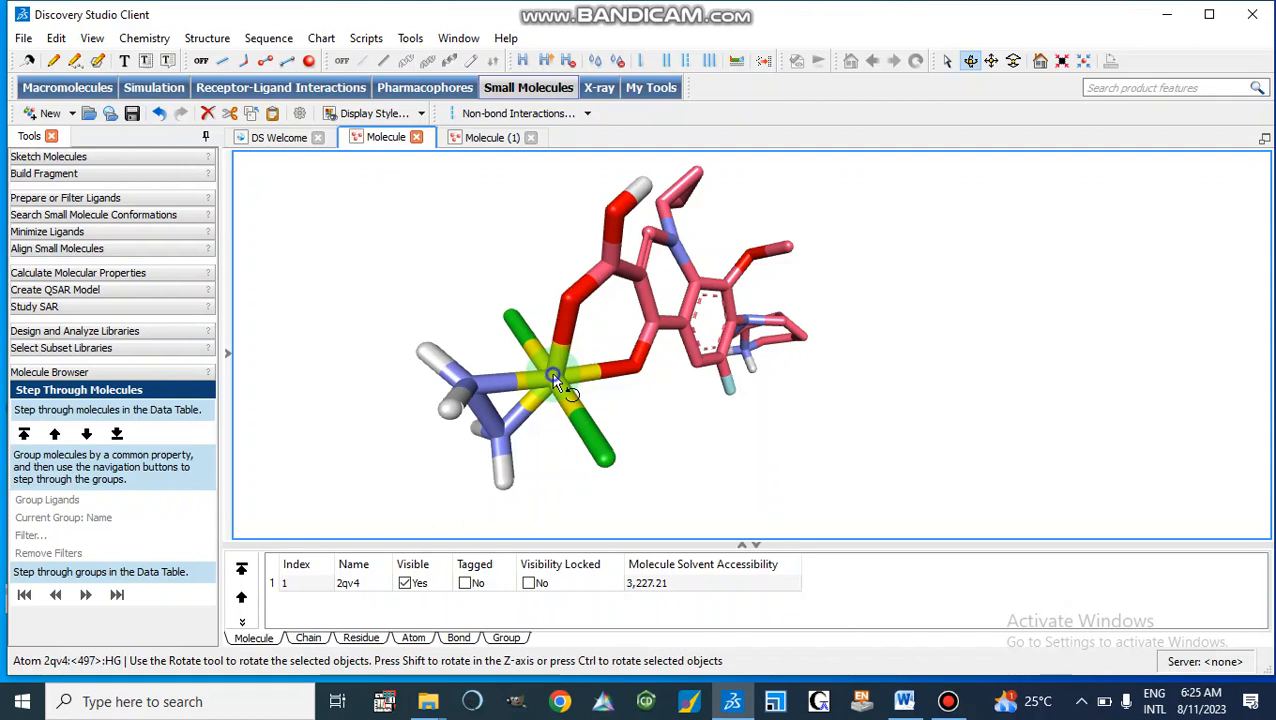
- Show Attributes of HG and scroll to its Octahedral hybridization row
right_click(556, 380)
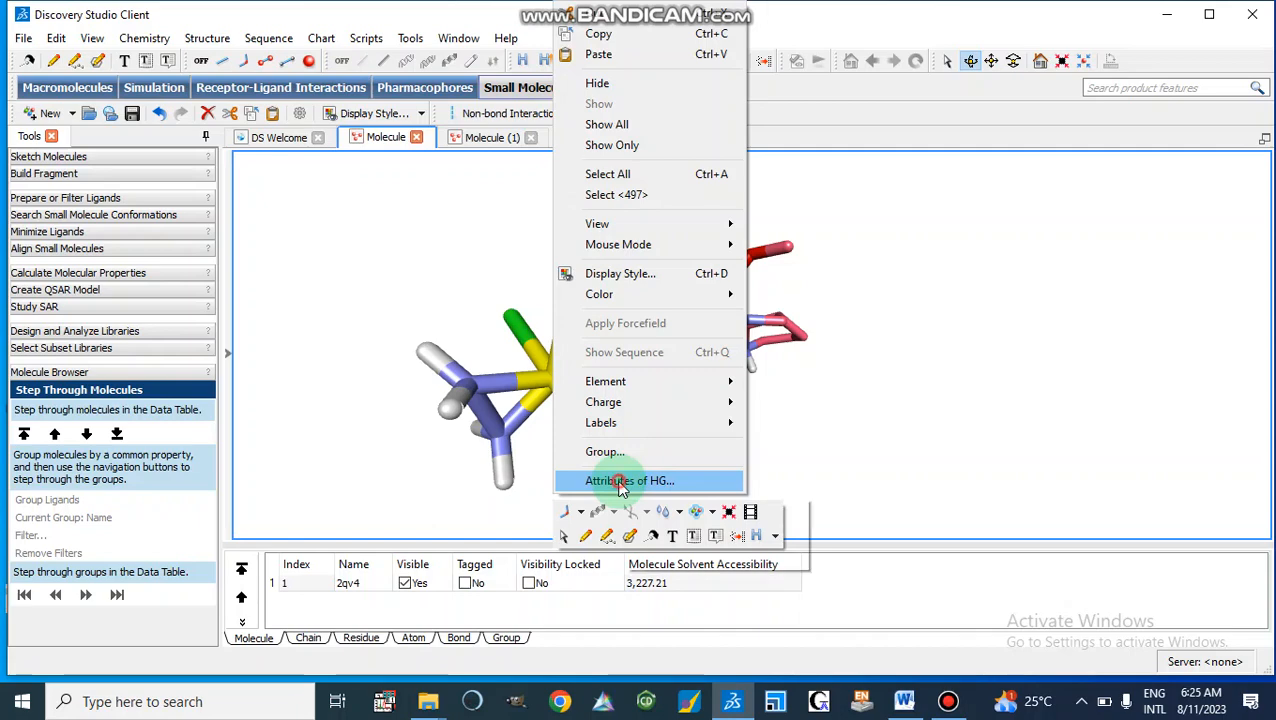
left_click(628, 480)
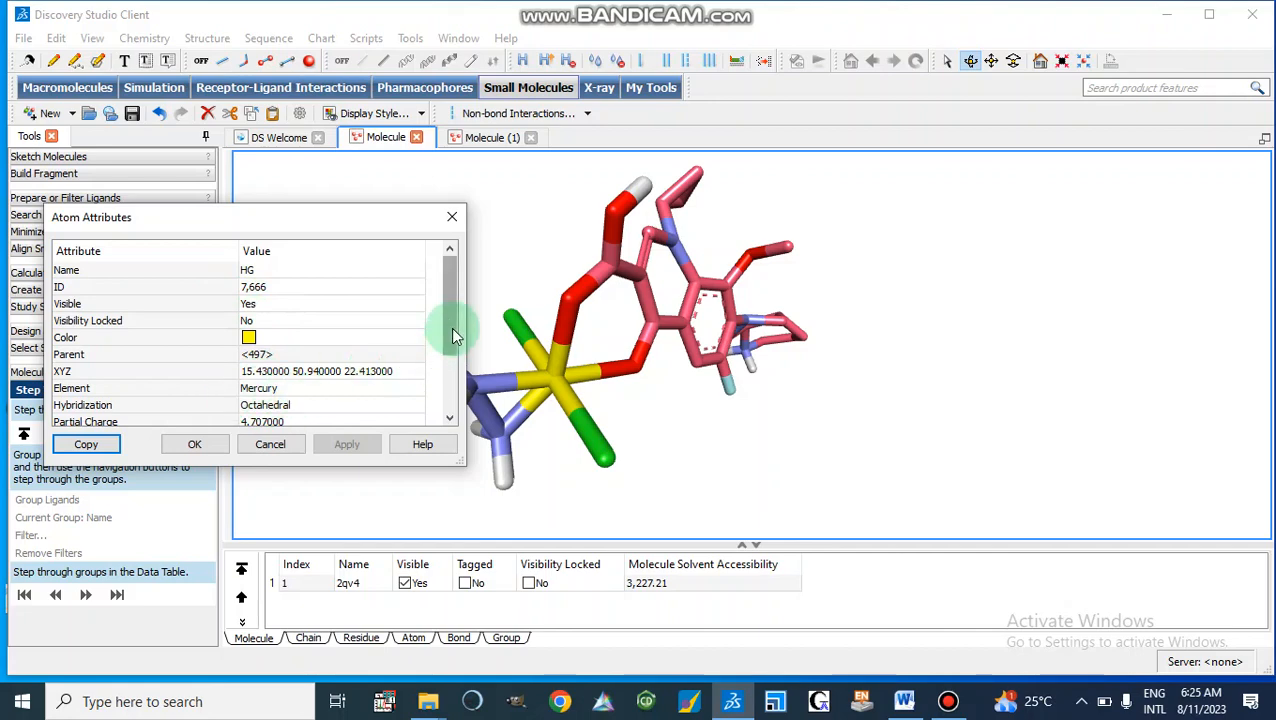
scroll("down", 3)
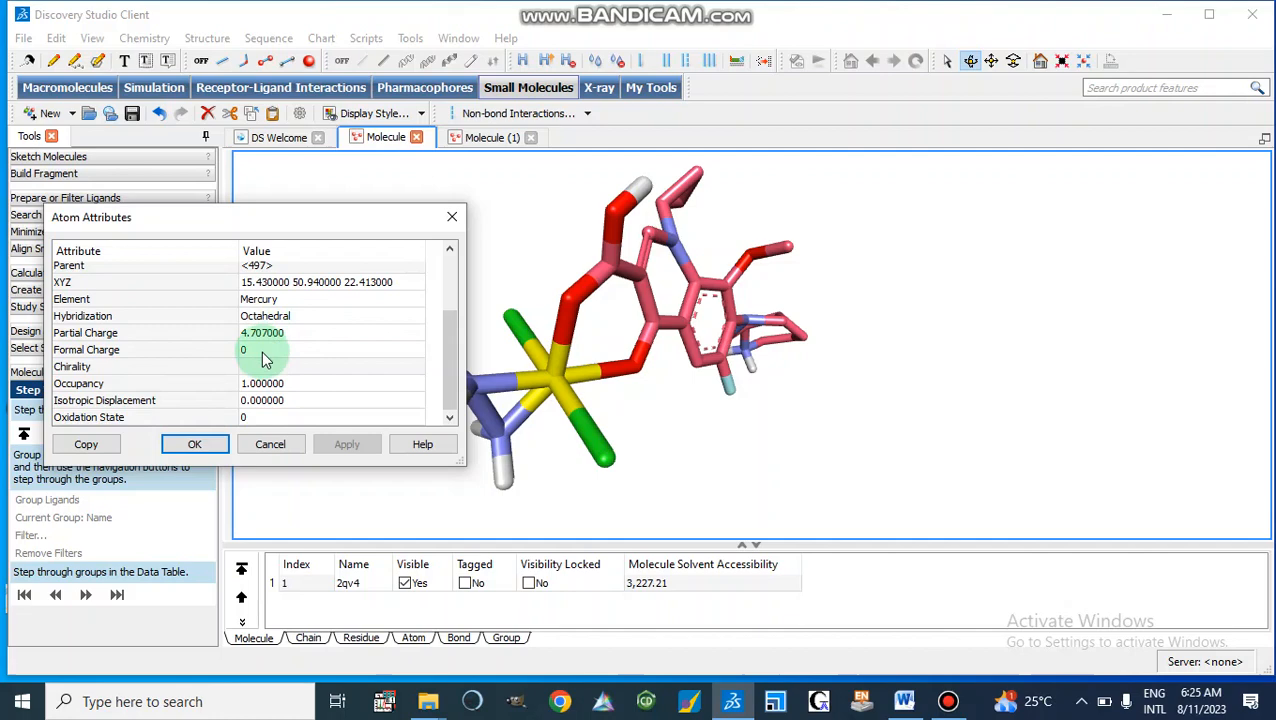
mouse_move(220, 376)
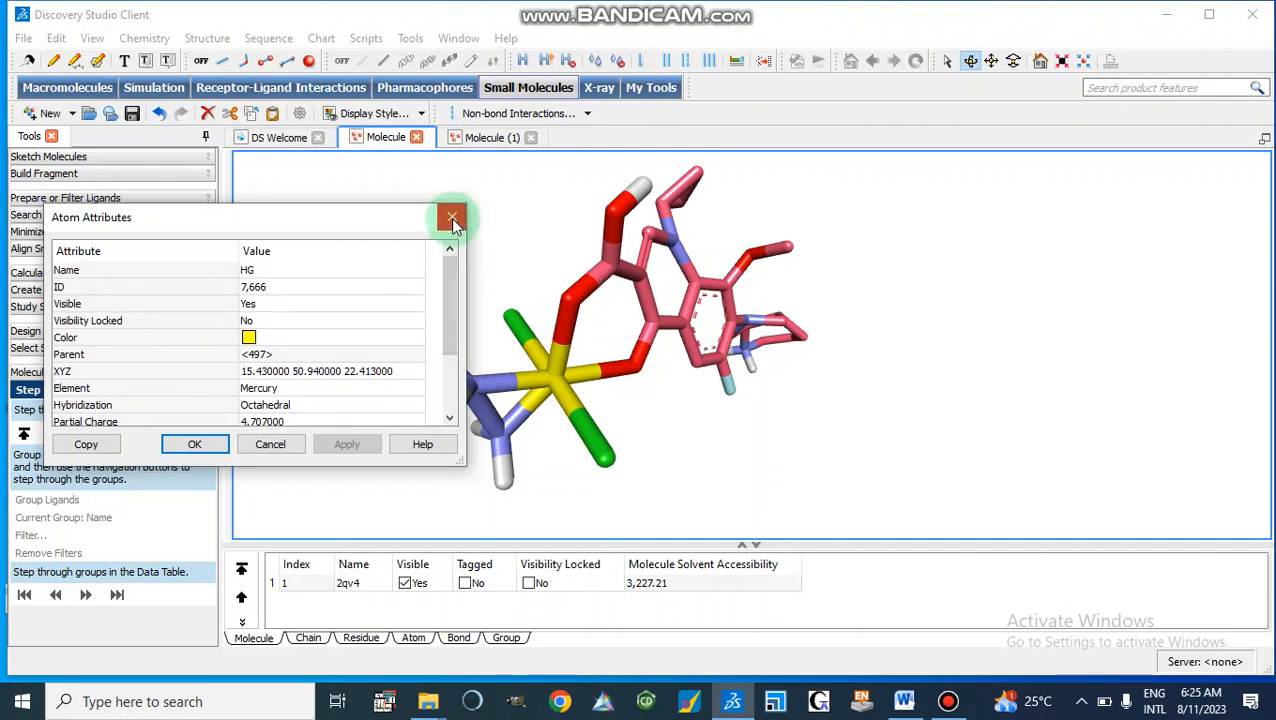
- Close the atom attributes and rotate the complex to show its metal centre
left_click(452, 216)
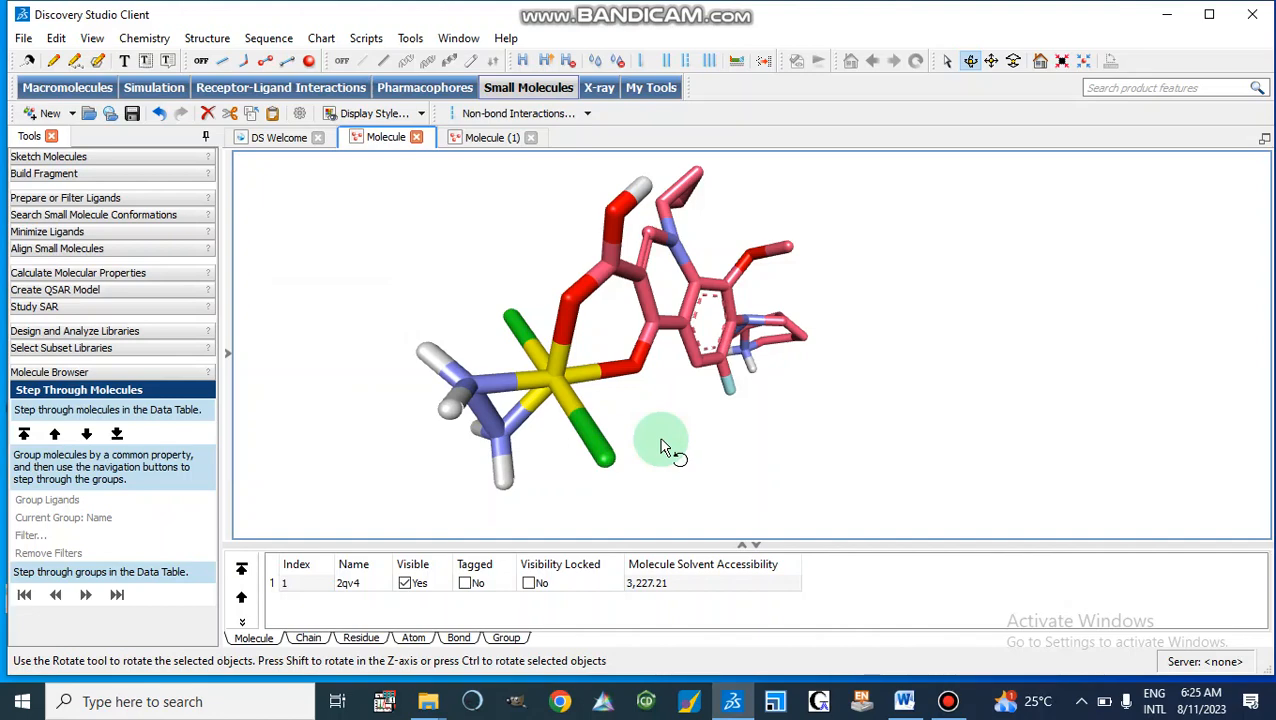
left_click_drag(664, 444, 640, 414)
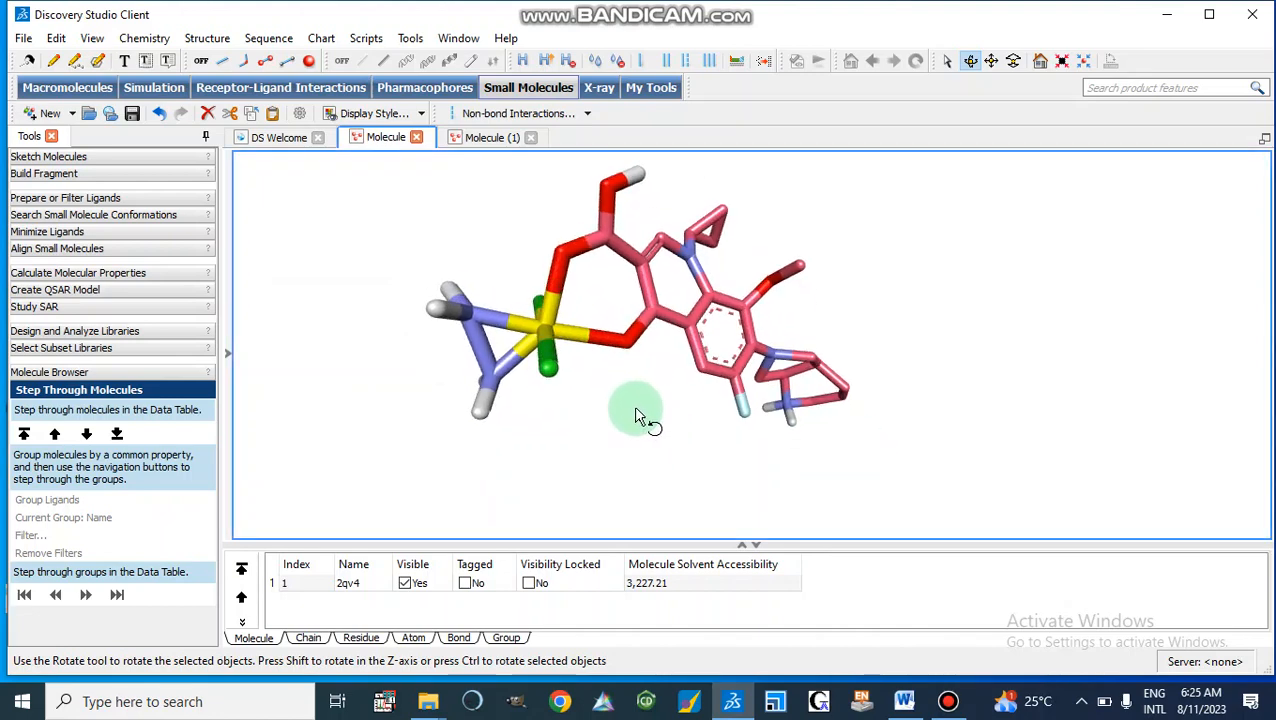
mouse_move(484, 280)
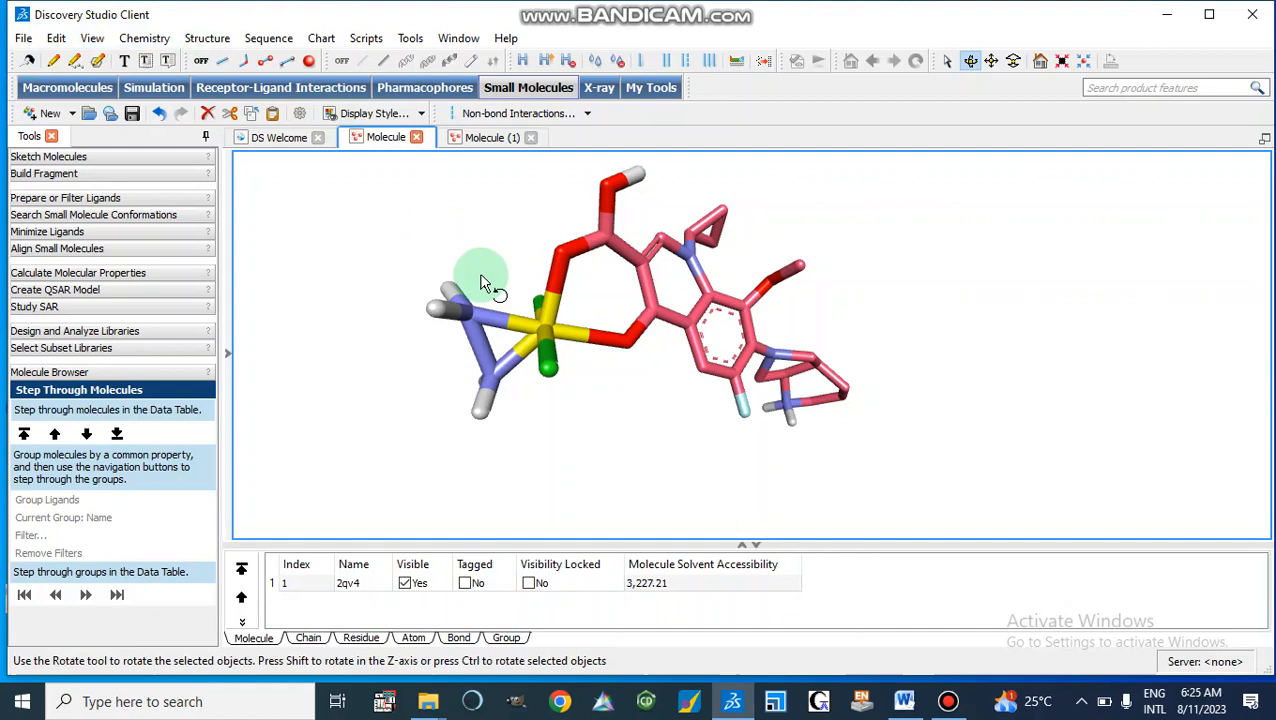
left_click_drag(484, 280, 620, 390)
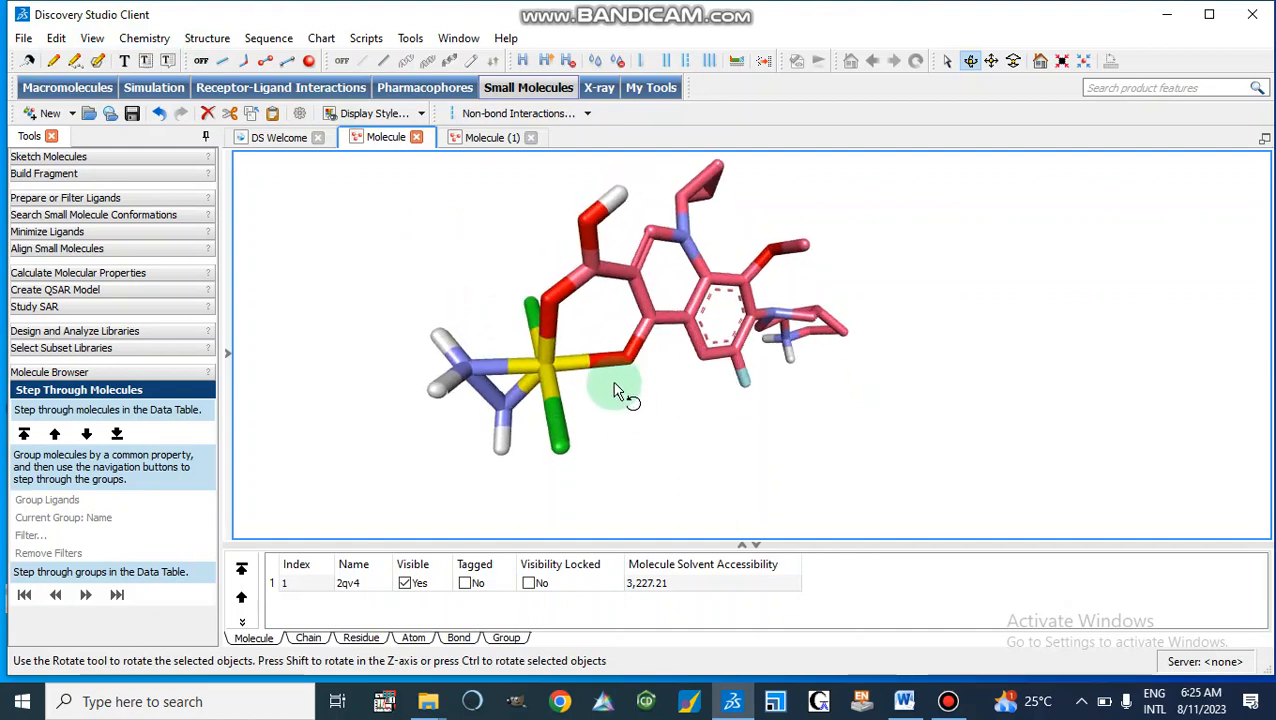
left_click_drag(618, 392, 570, 338)
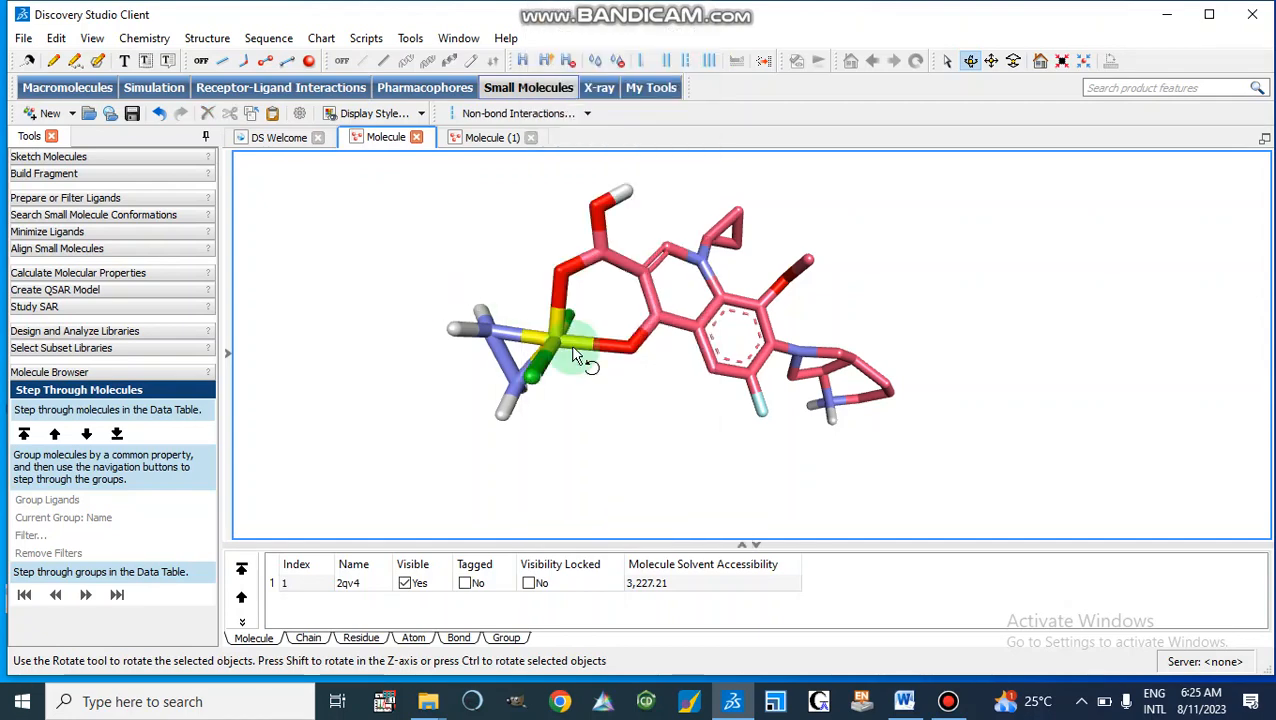
- Select the whole complex and hide the structure hierarchy listing
left_click(560, 344)
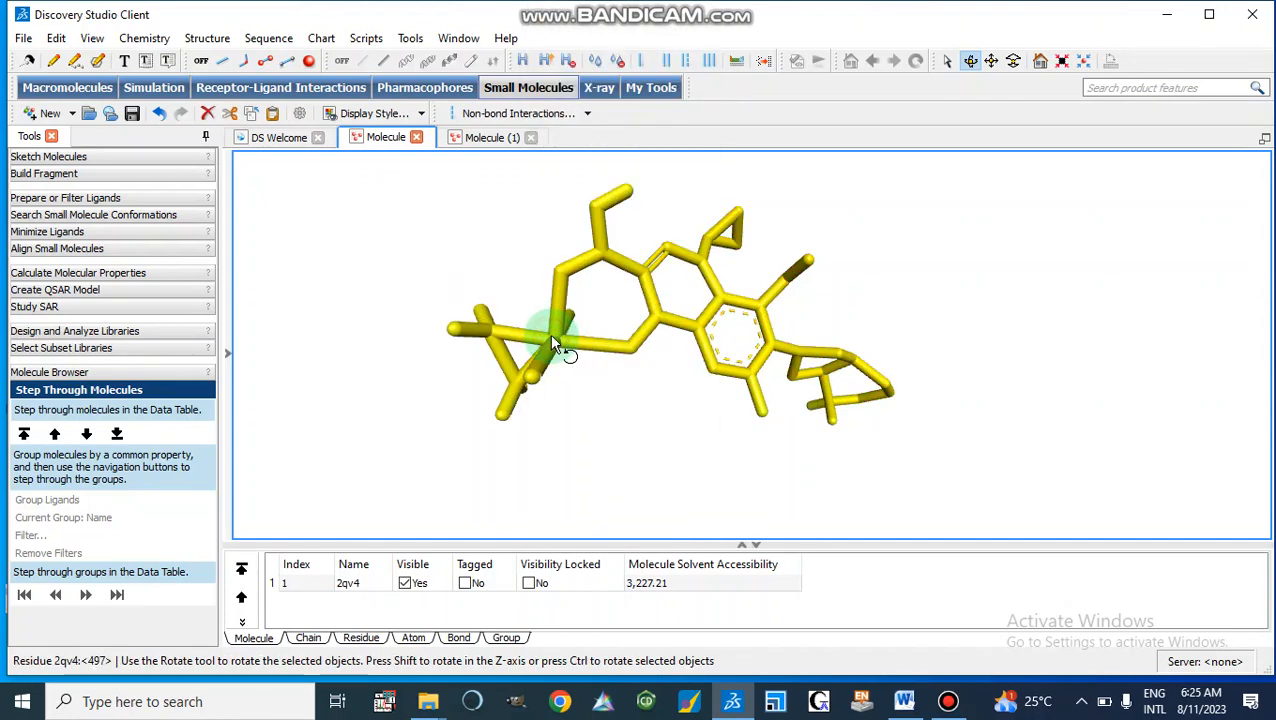
right_click(560, 344)
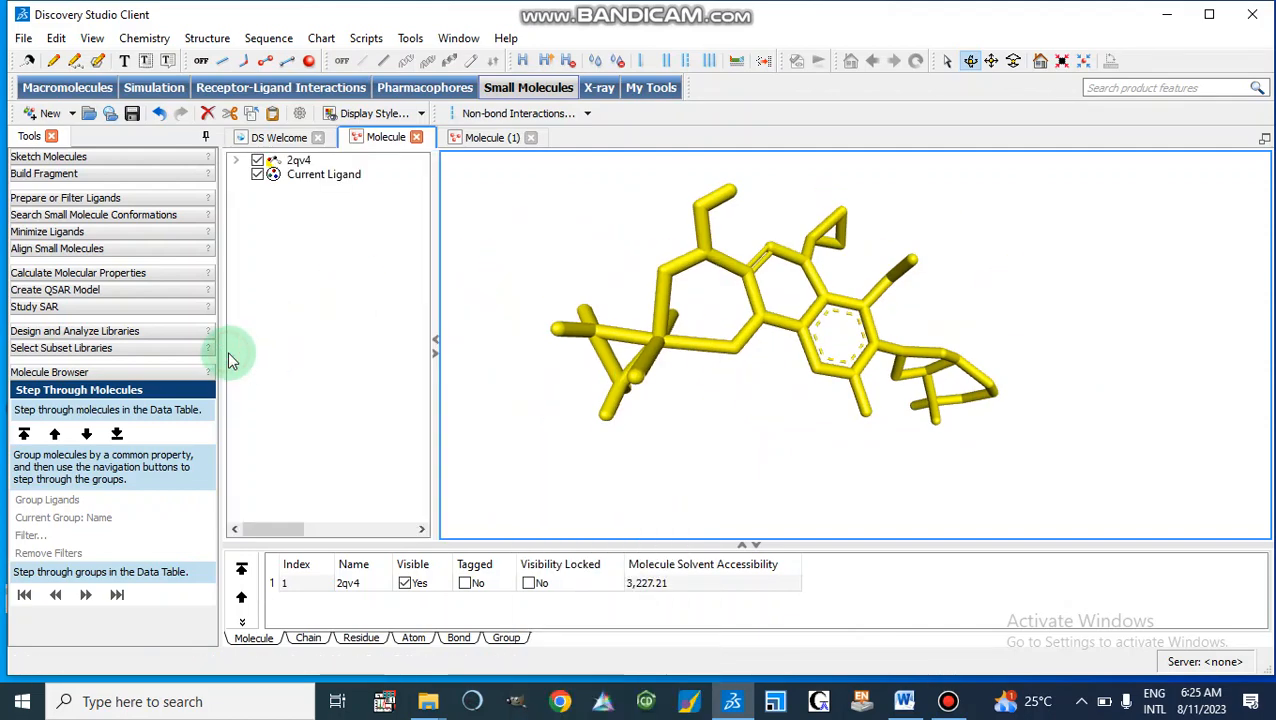
mouse_move(434, 344)
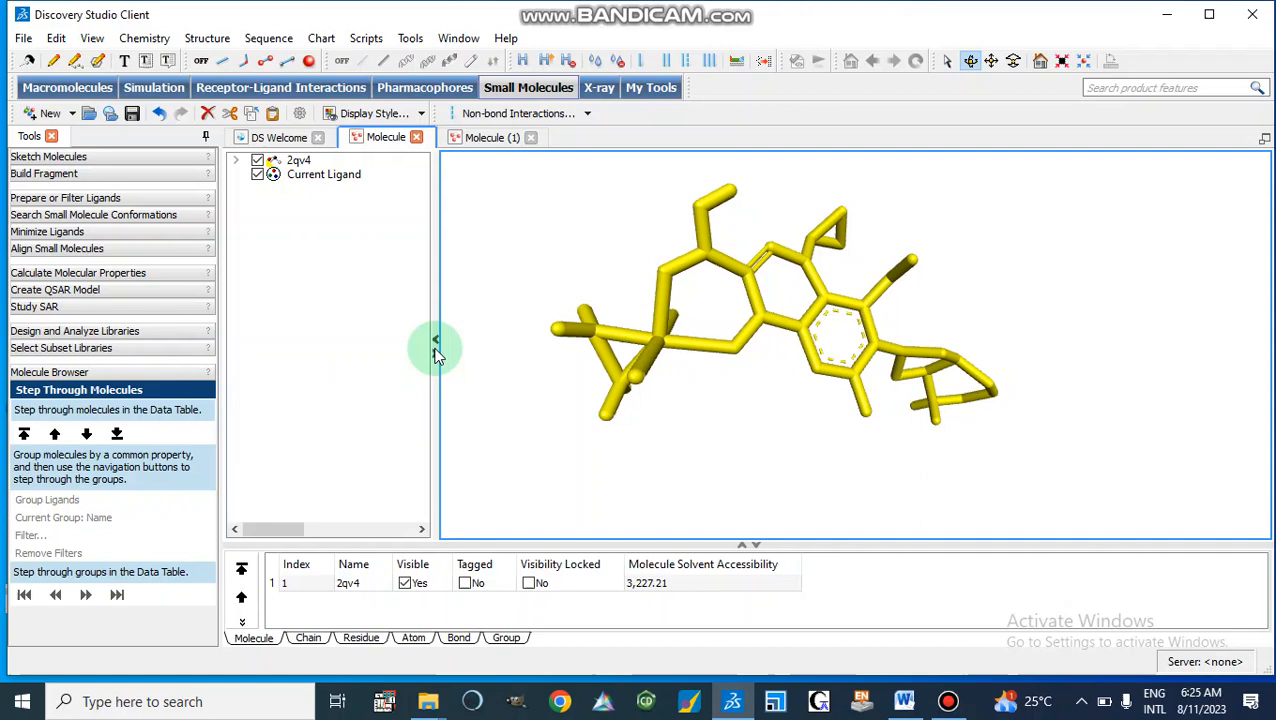
left_click(324, 174)
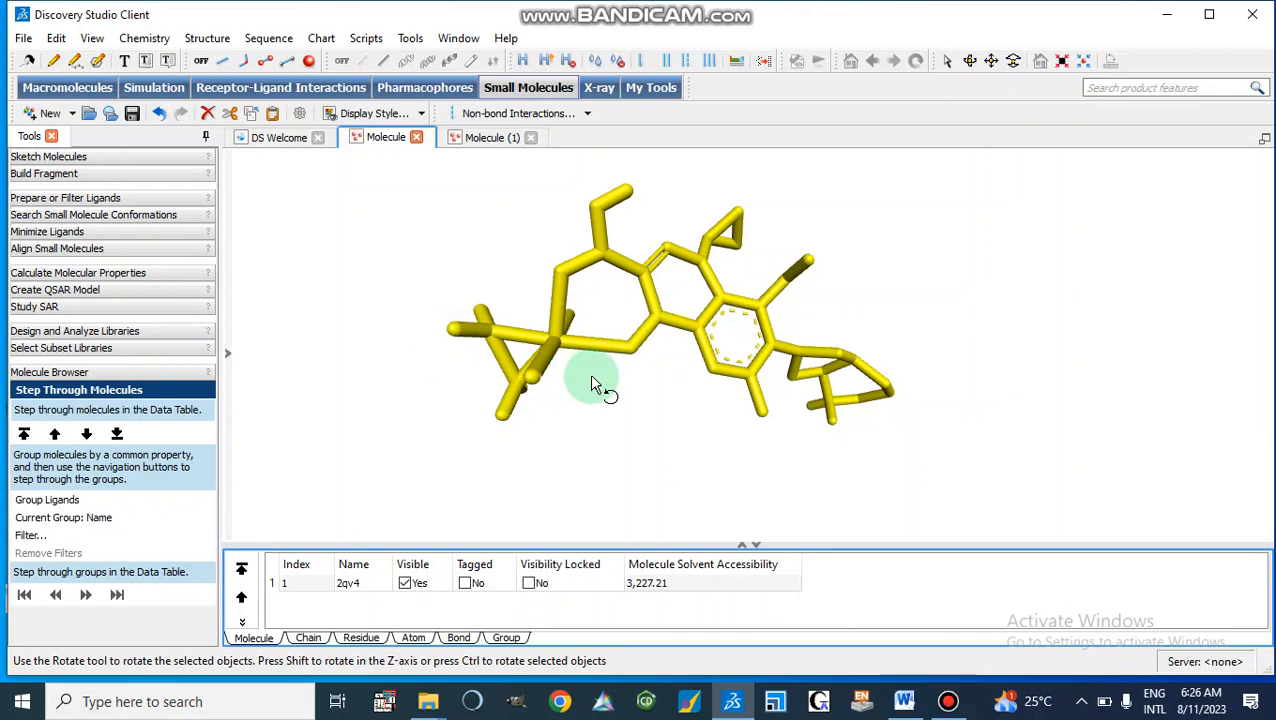
- Apply the Scaled ball and stick atom style to the whole complex via Display Style
right_click(592, 384)
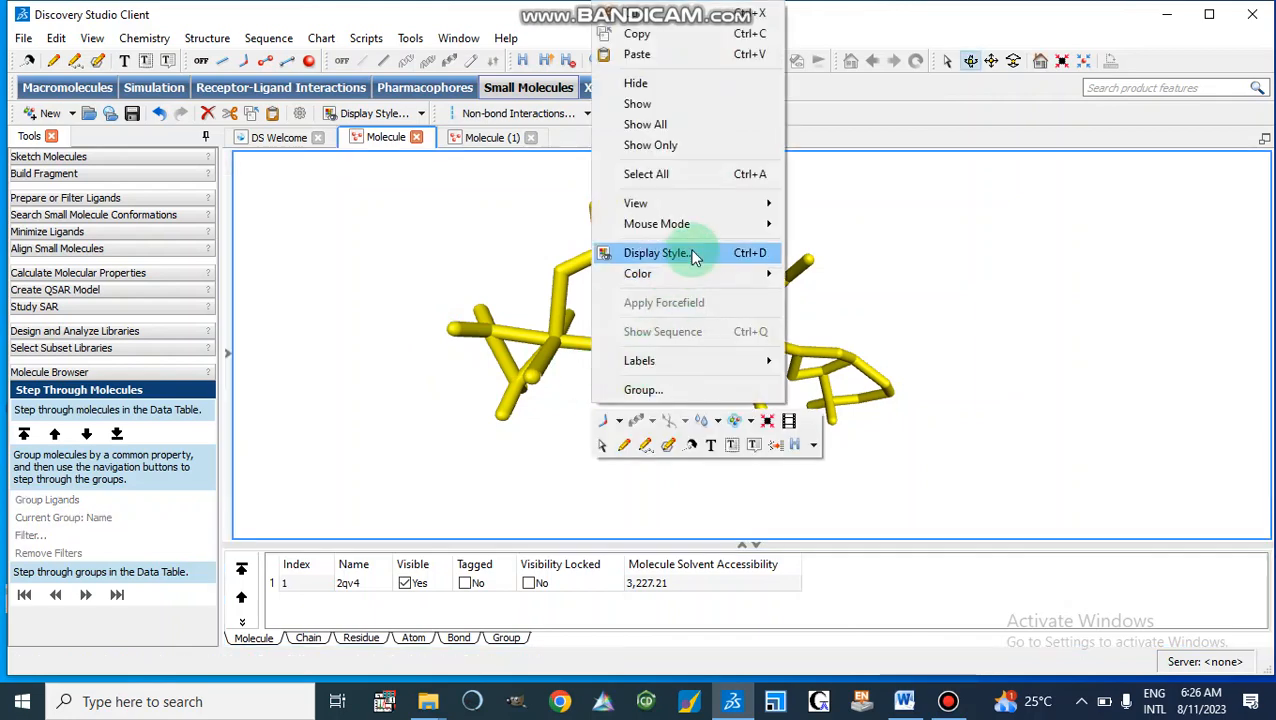
left_click(656, 252)
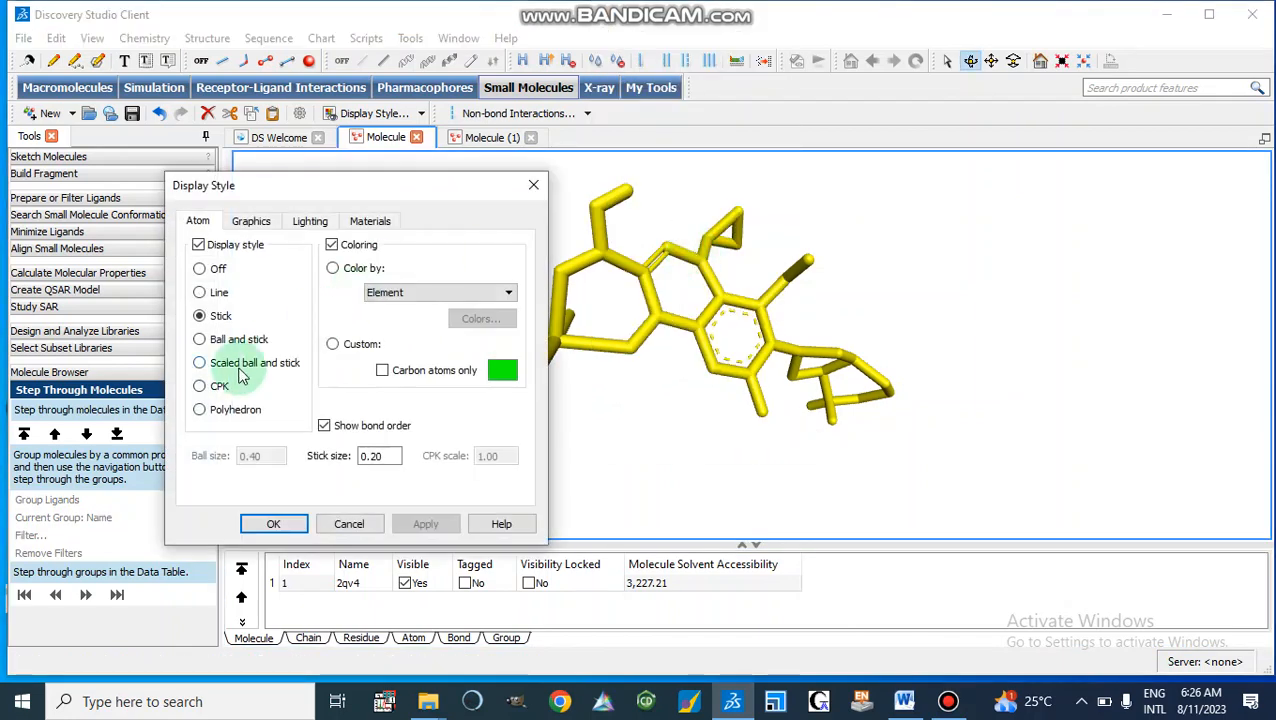
left_click(200, 362)
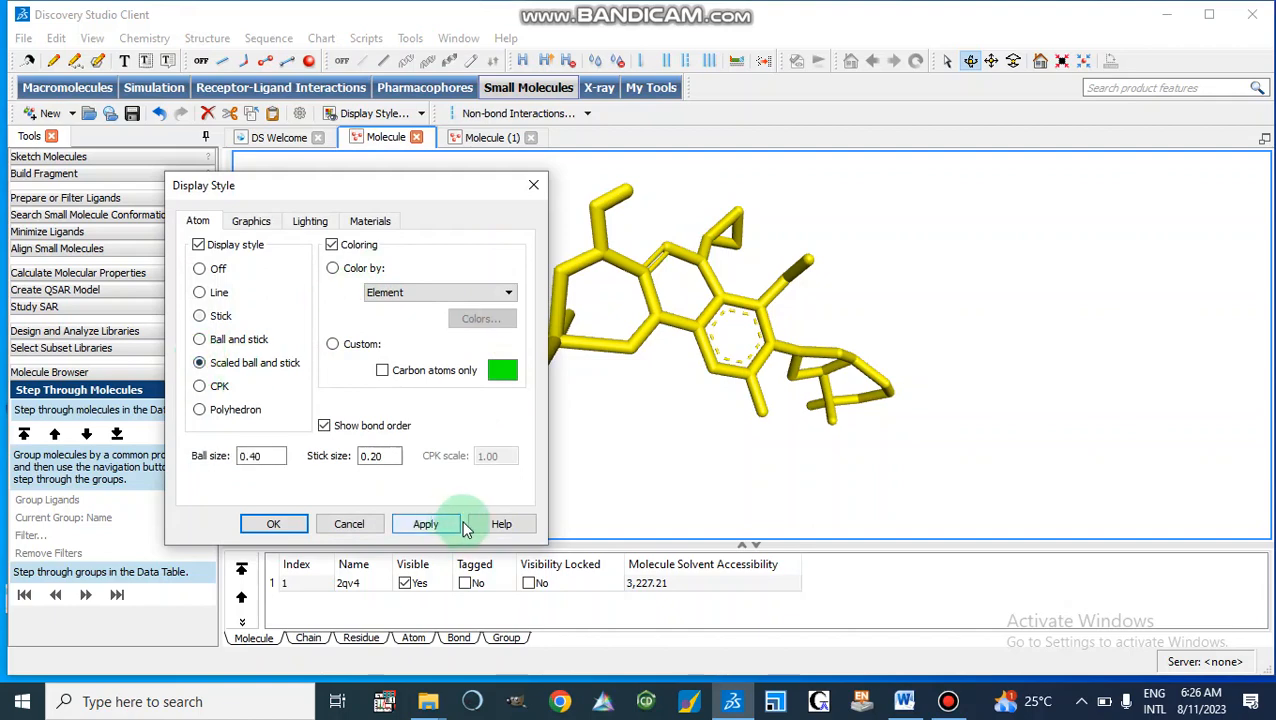
left_click(424, 524)
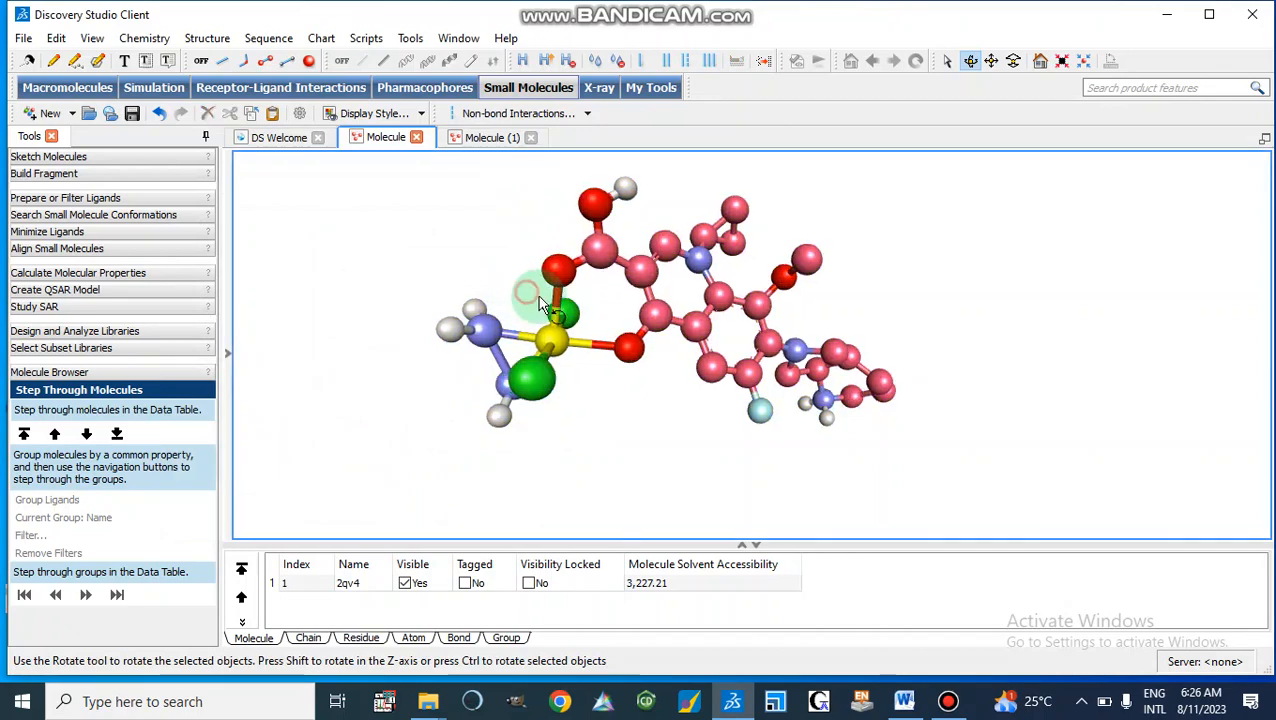
left_click_drag(556, 290, 556, 370)
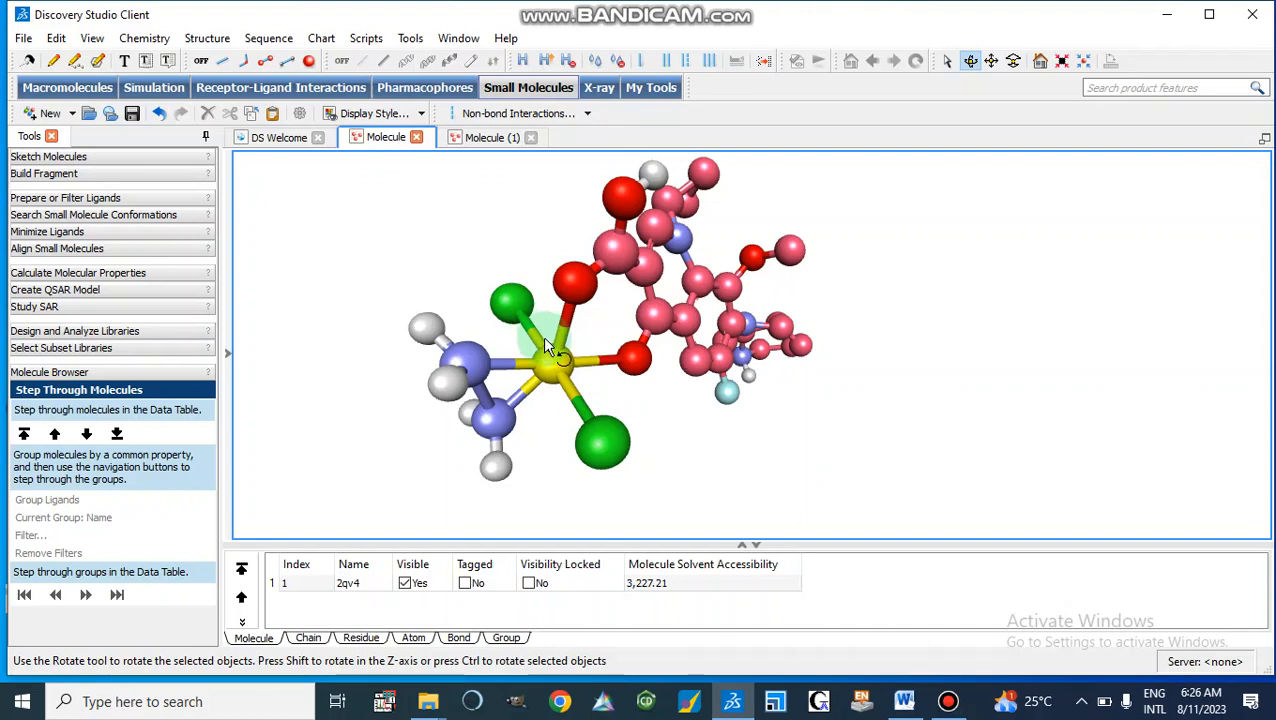
mouse_move(590, 336)
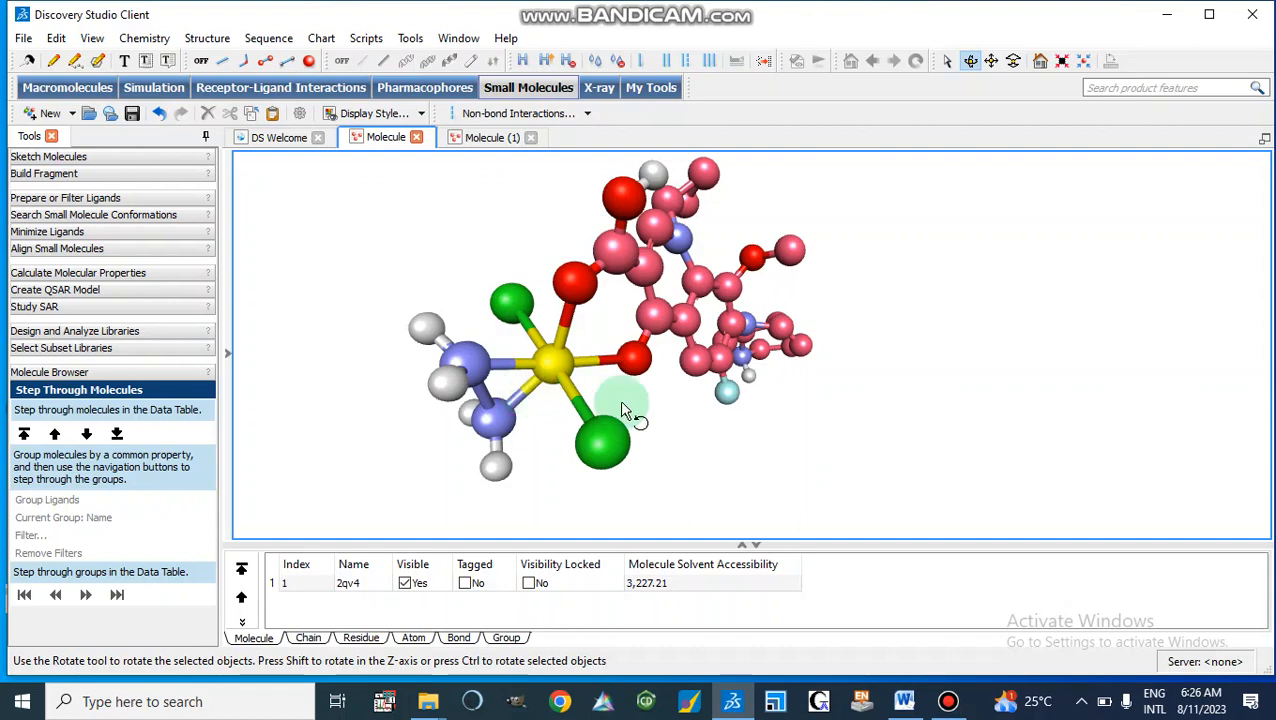
mouse_move(644, 414)
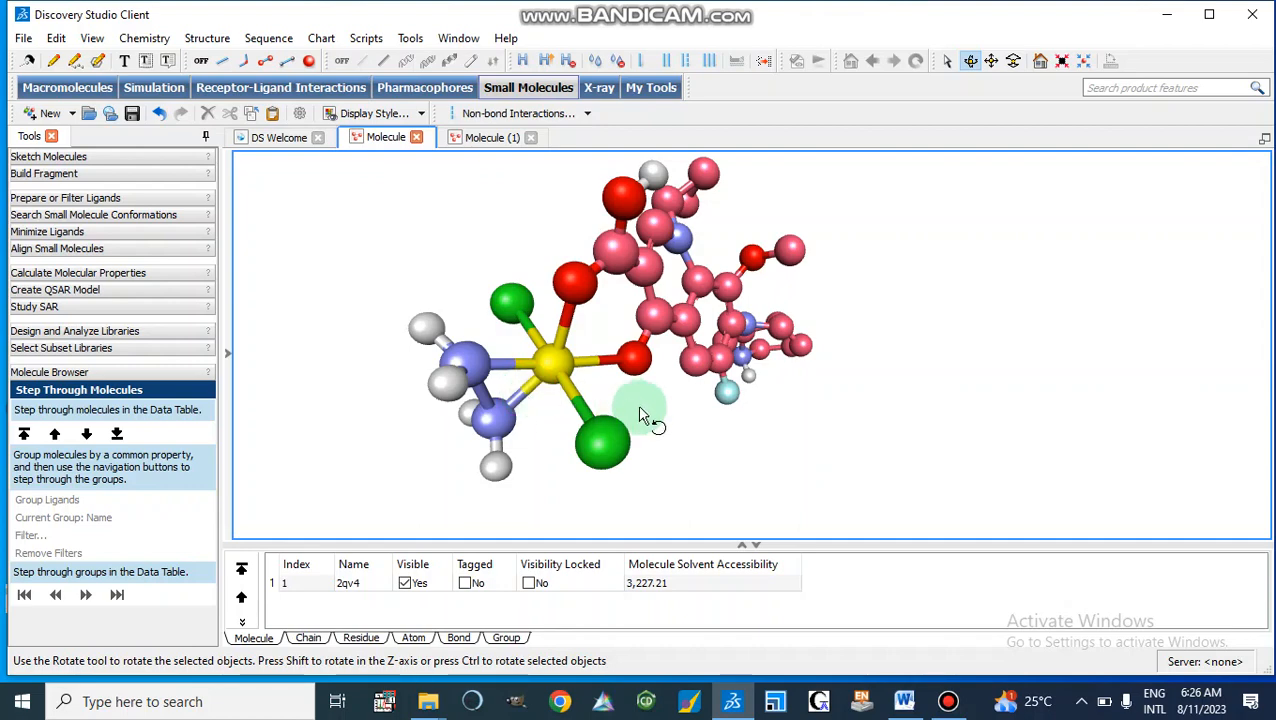